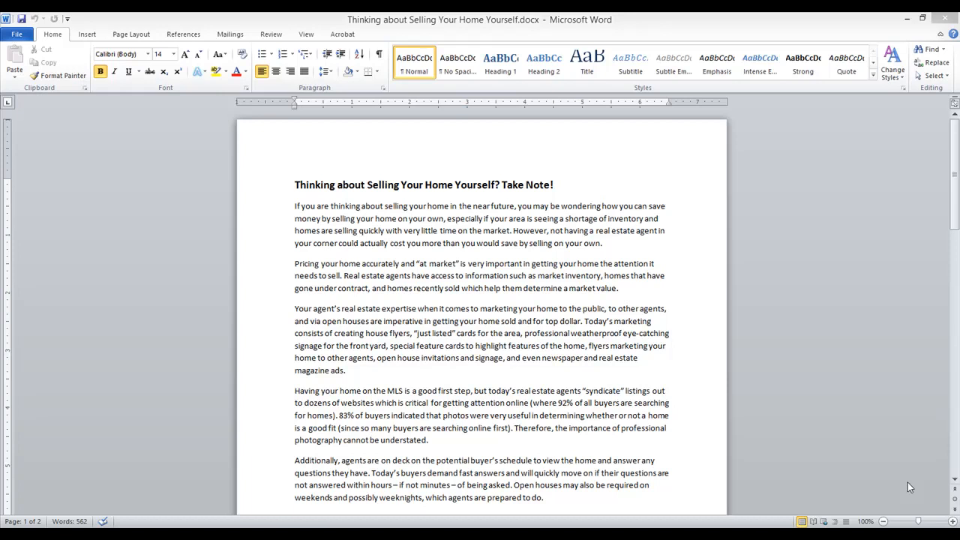
{"action": "mouse_move", "coordinate": [906, 485]}
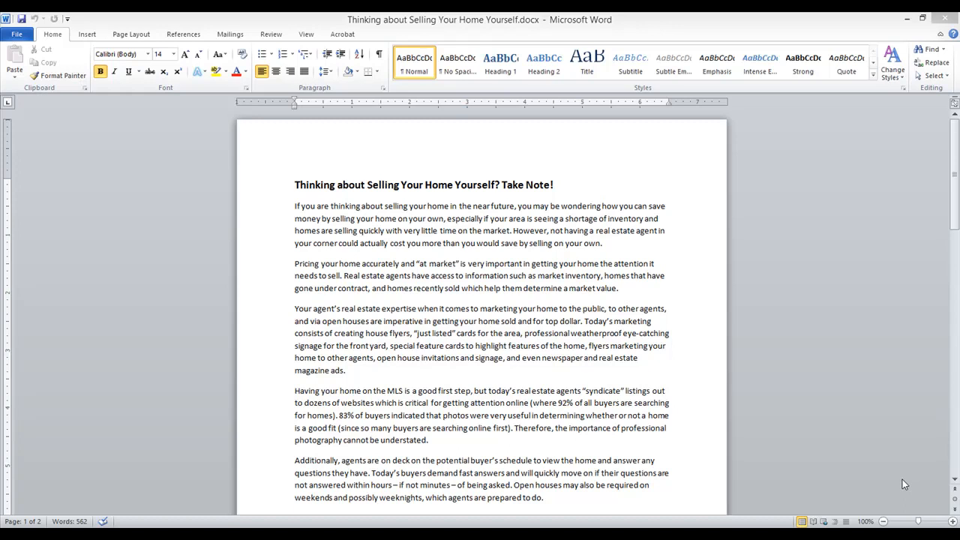
{"action": "mouse_move", "coordinate": [753, 397]}
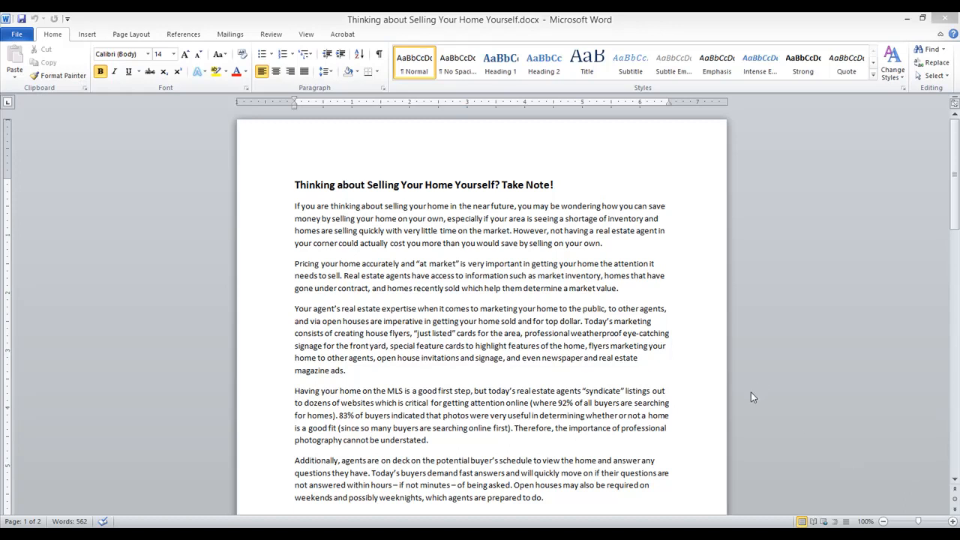
{"action": "mouse_move", "coordinate": [738, 406]}
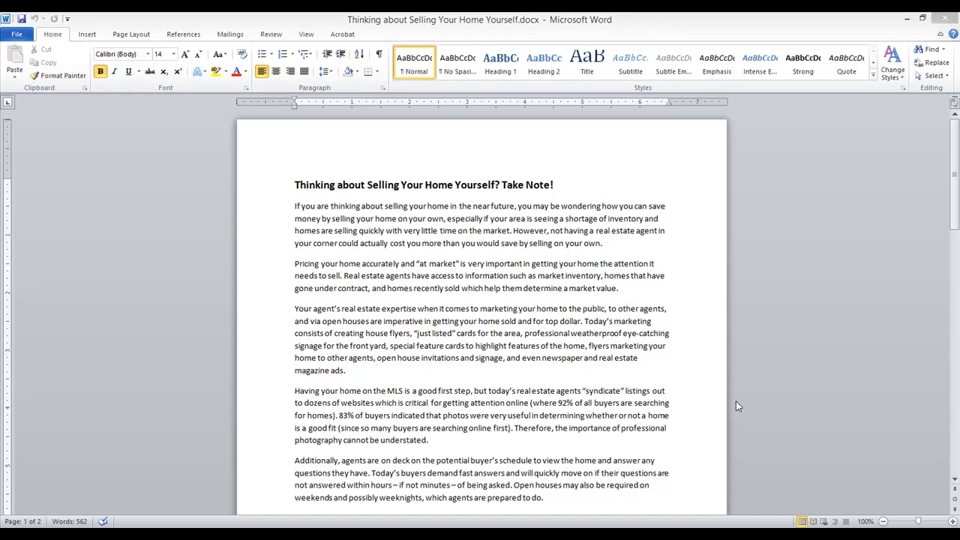
{"action": "mouse_move", "coordinate": [473, 297]}
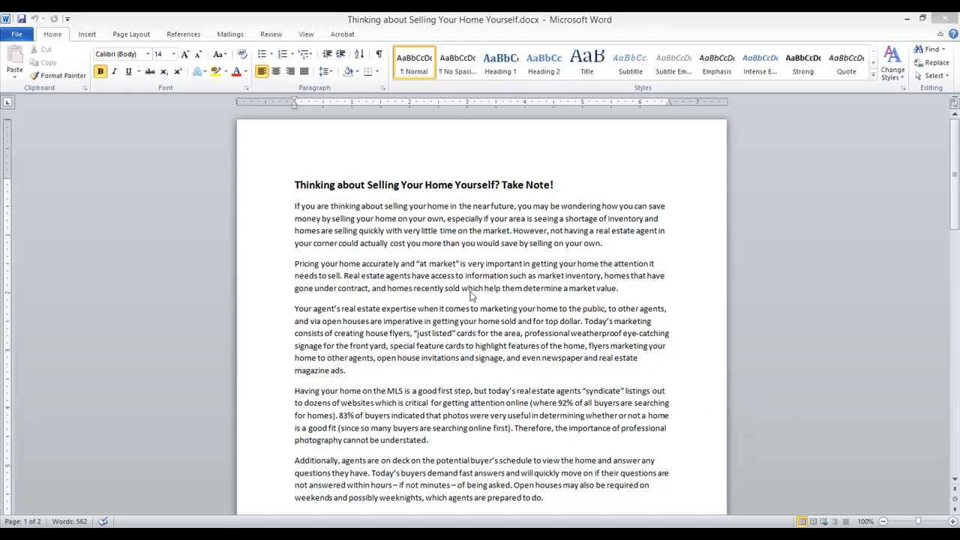
{"action": "mouse_move", "coordinate": [474, 258]}
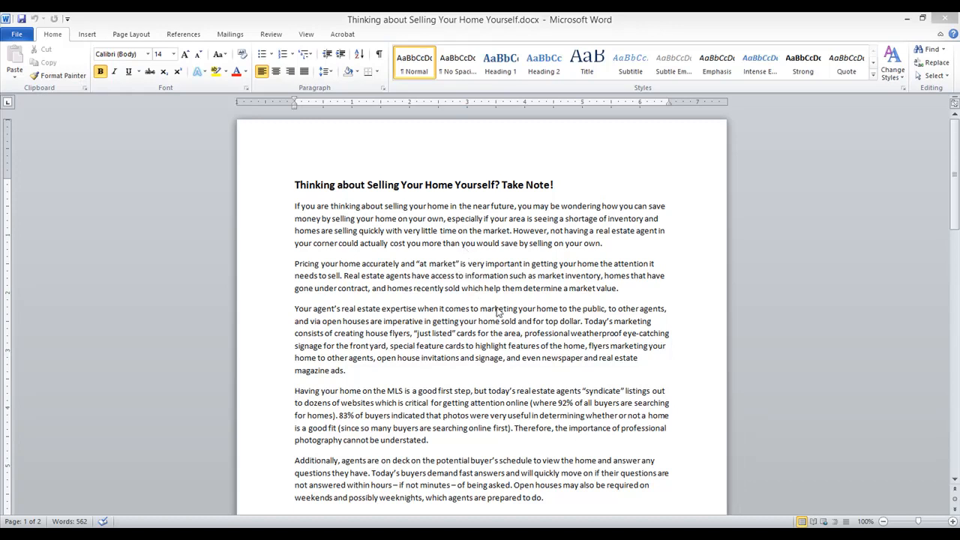
{"action": "mouse_move", "coordinate": [492, 322]}
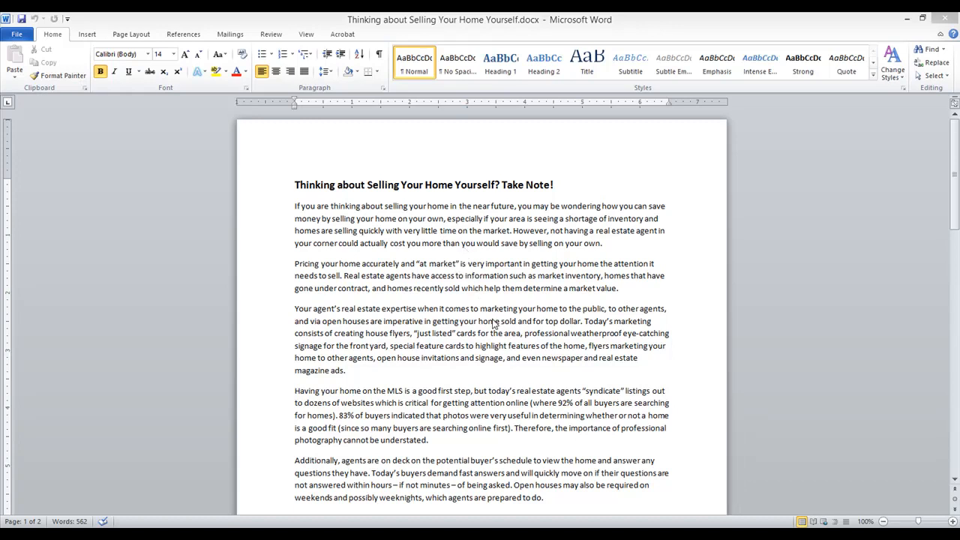
{"action": "mouse_move", "coordinate": [488, 320]}
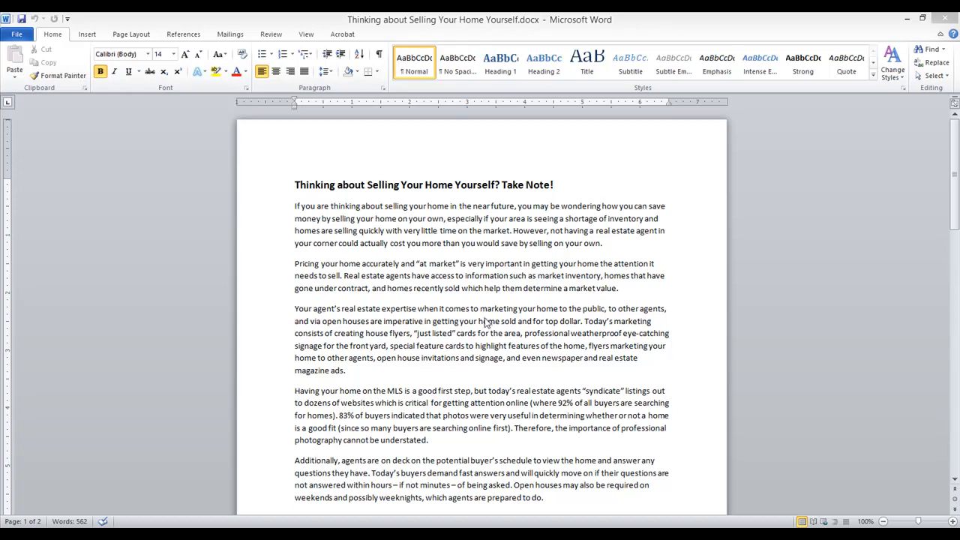
{"action": "mouse_move", "coordinate": [486, 333]}
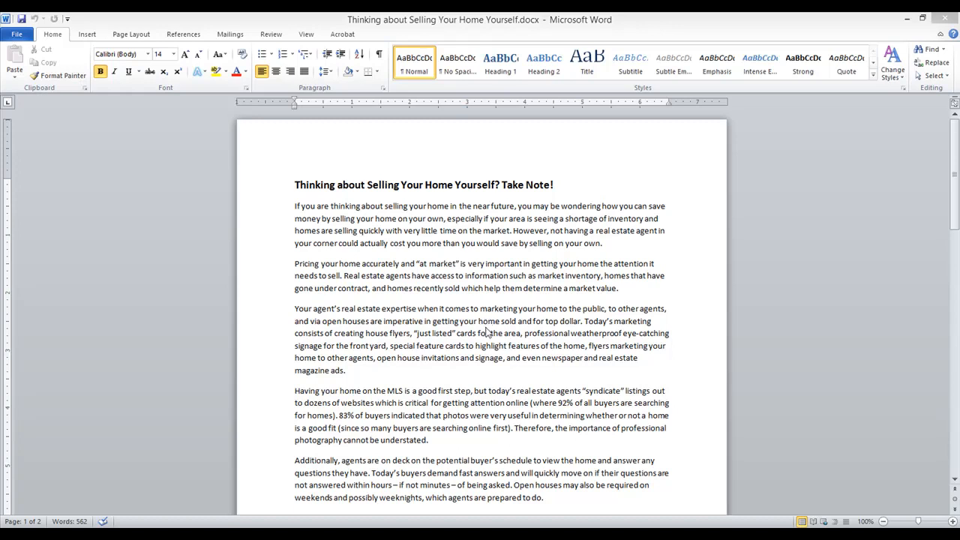
{"action": "mouse_move", "coordinate": [487, 336]}
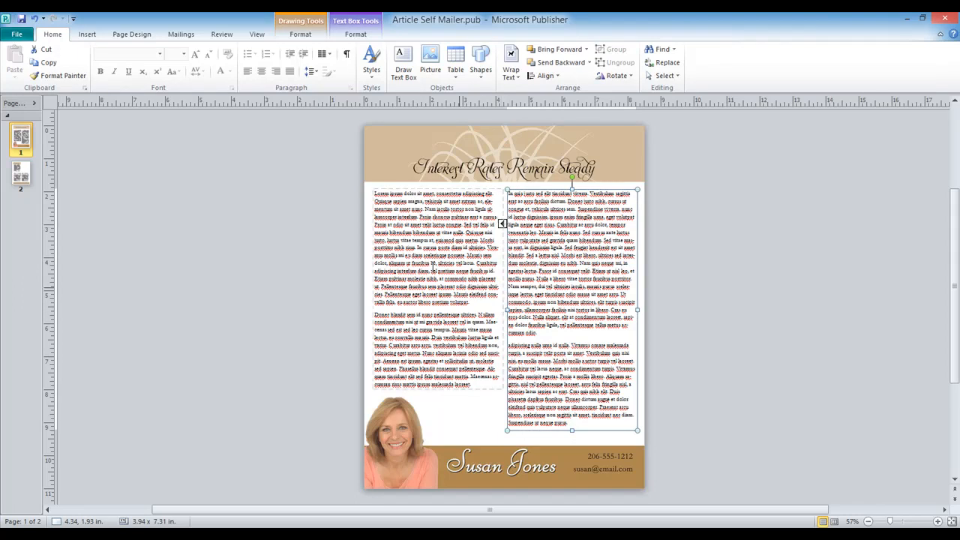
Place the insertion point in the placeholder article text of Article Self Mailer.pub
{"action": "left_click", "coordinate": [505, 165]}
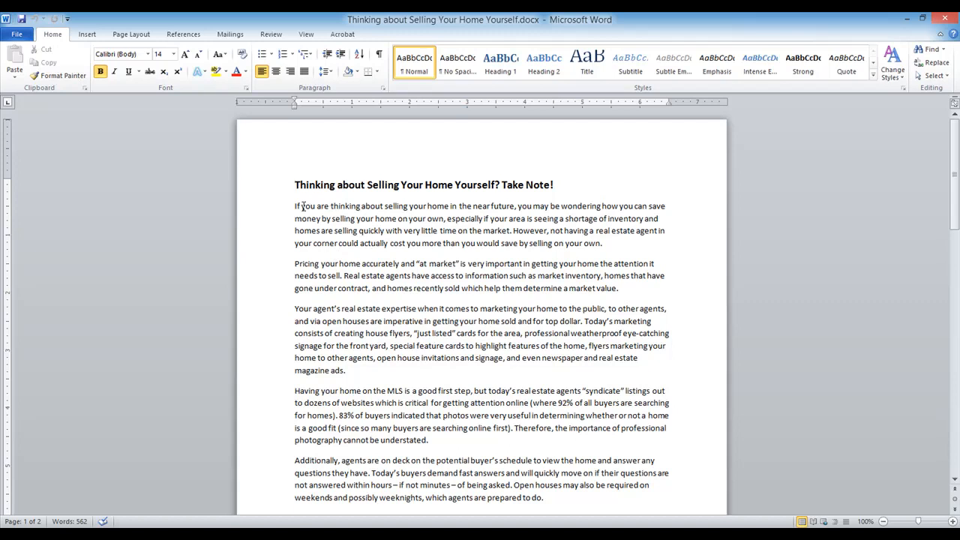
Select the article's body paragraphs below the title and copy them
{"action": "left_click", "coordinate": [294, 206]}
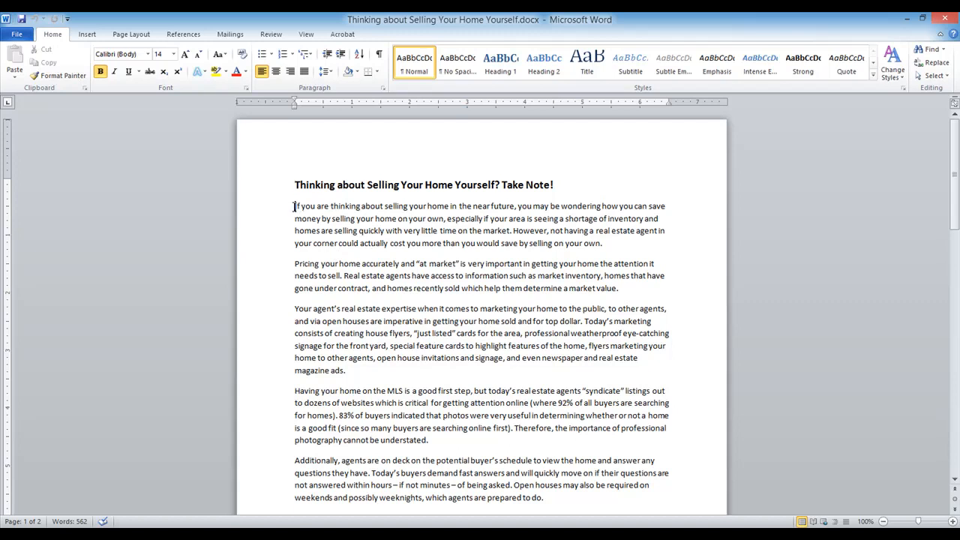
{"action": "left_click_drag", "start_coordinate": [294, 205], "coordinate": [391, 370]}
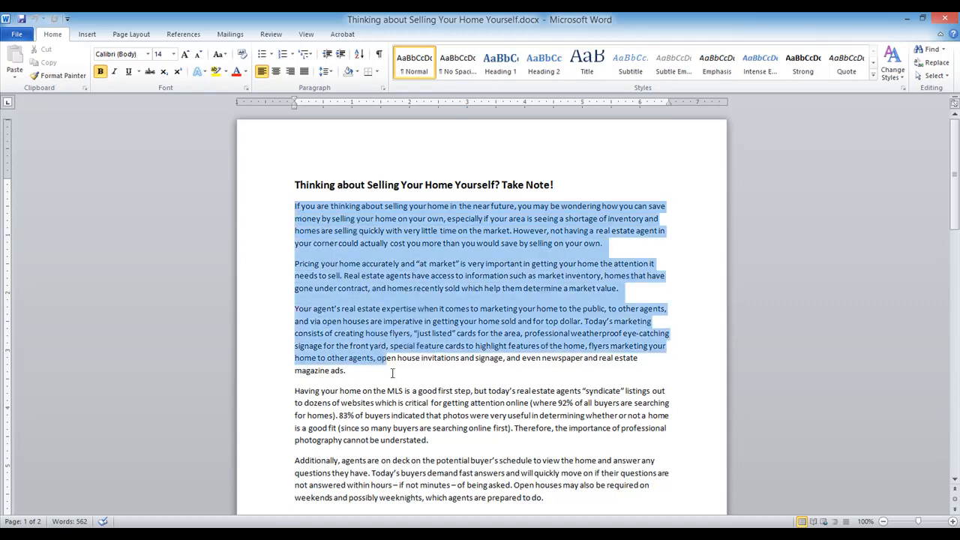
{"action": "scroll", "scroll_direction": "down", "scroll_amount": 3}
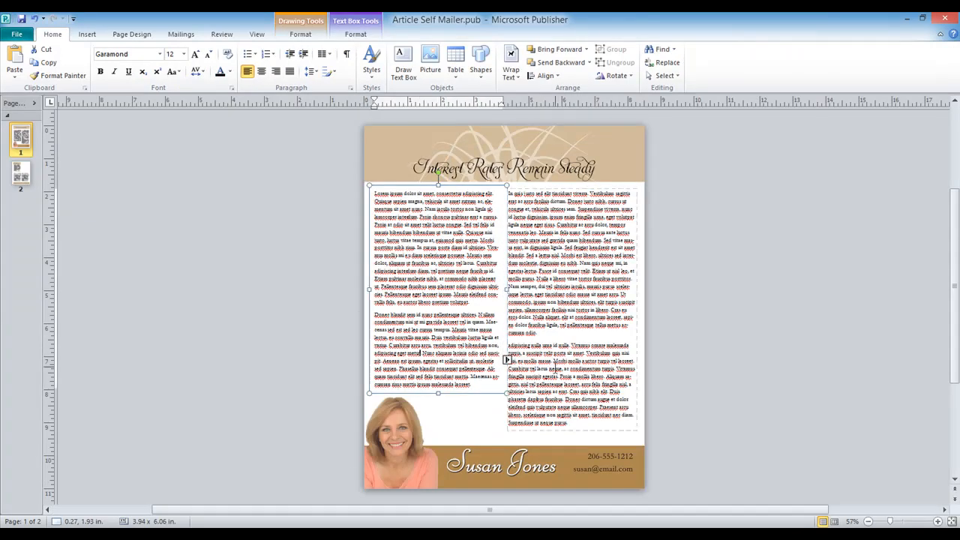
{"action": "mouse_move", "coordinate": [648, 120]}
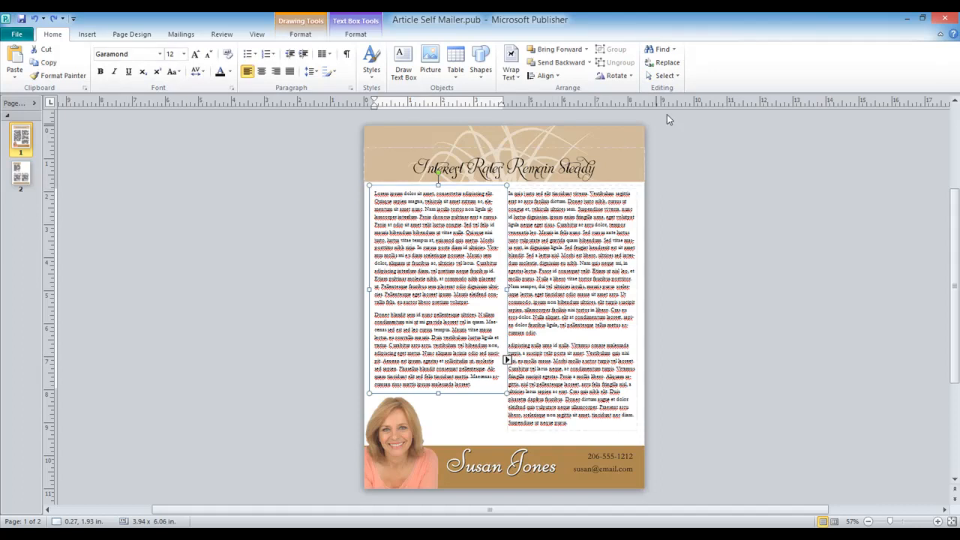
Select all placeholder text in the columns and paste the article with Keep Text Only
{"action": "left_click", "coordinate": [659, 75]}
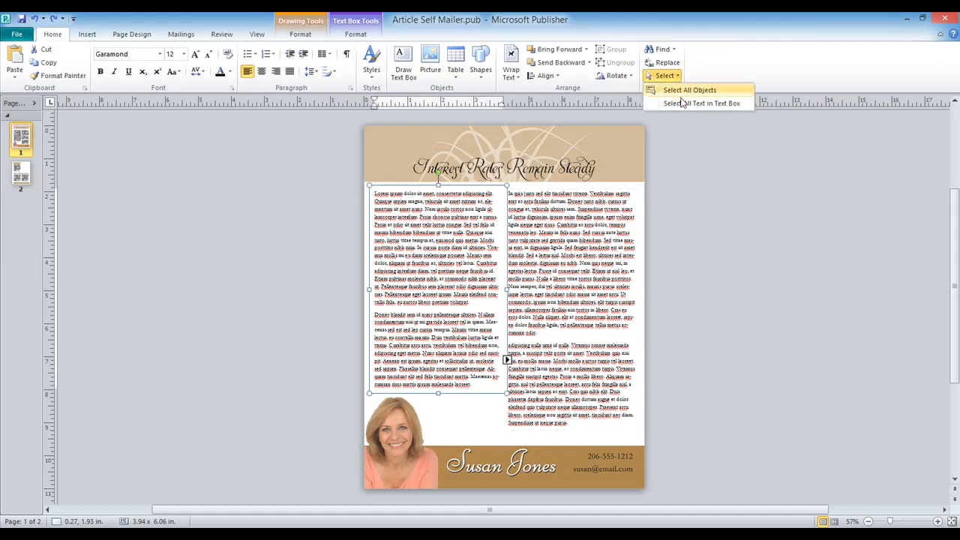
{"action": "left_click", "coordinate": [700, 102]}
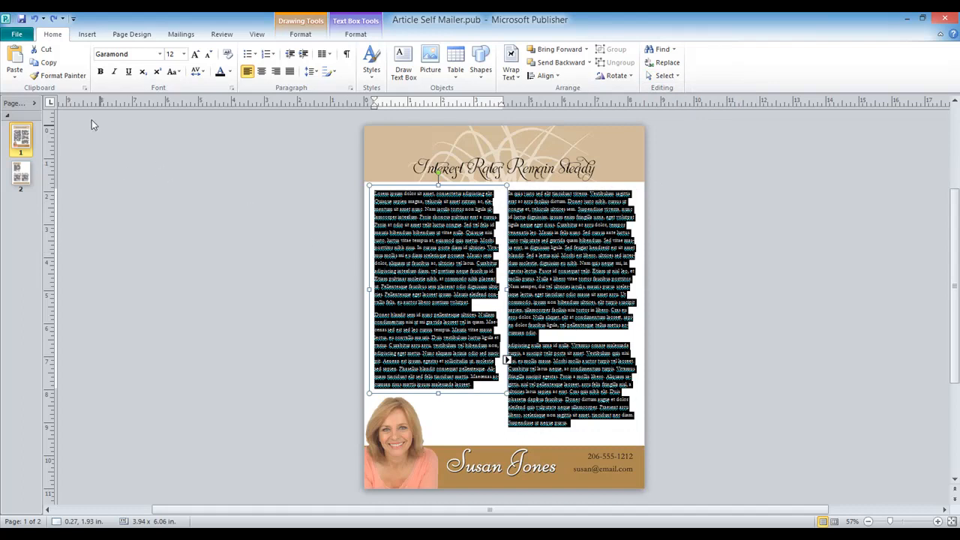
{"action": "mouse_move", "coordinate": [15, 60]}
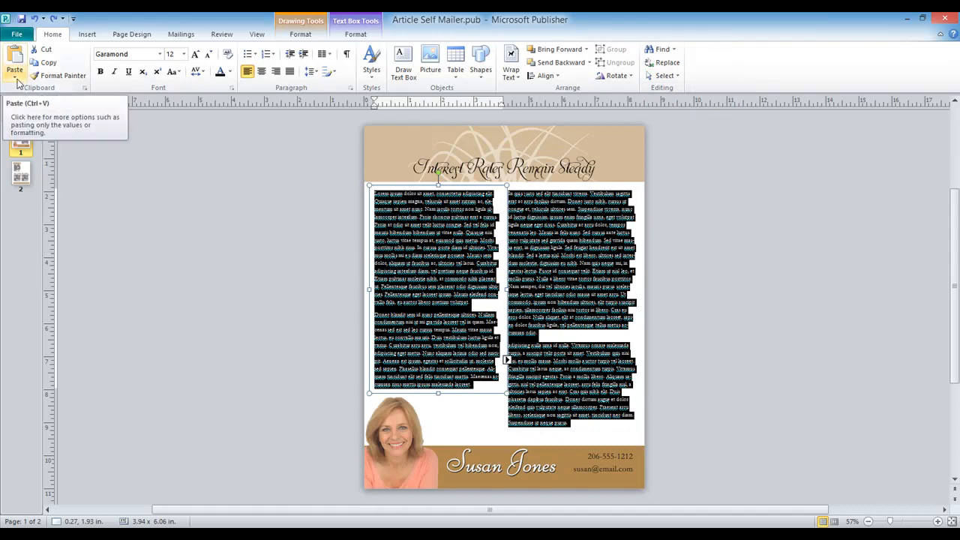
{"action": "left_click", "coordinate": [12, 75]}
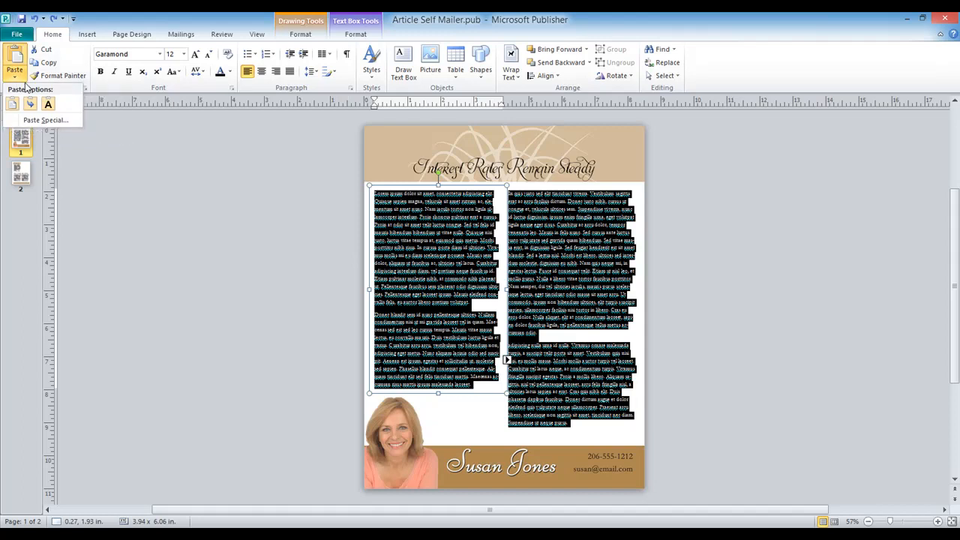
{"action": "left_click", "coordinate": [47, 105]}
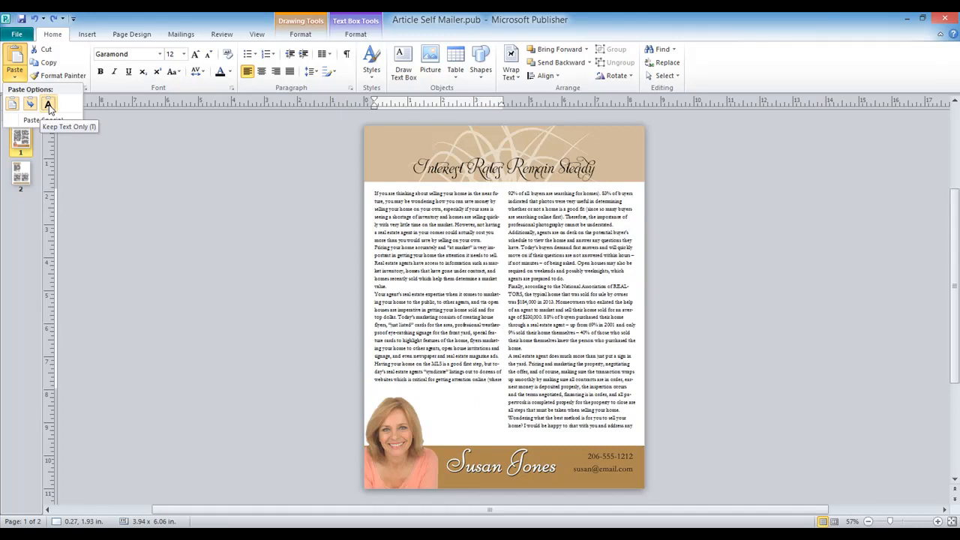
Paste the copied article keeping only the text
{"action": "left_click", "coordinate": [48, 101]}
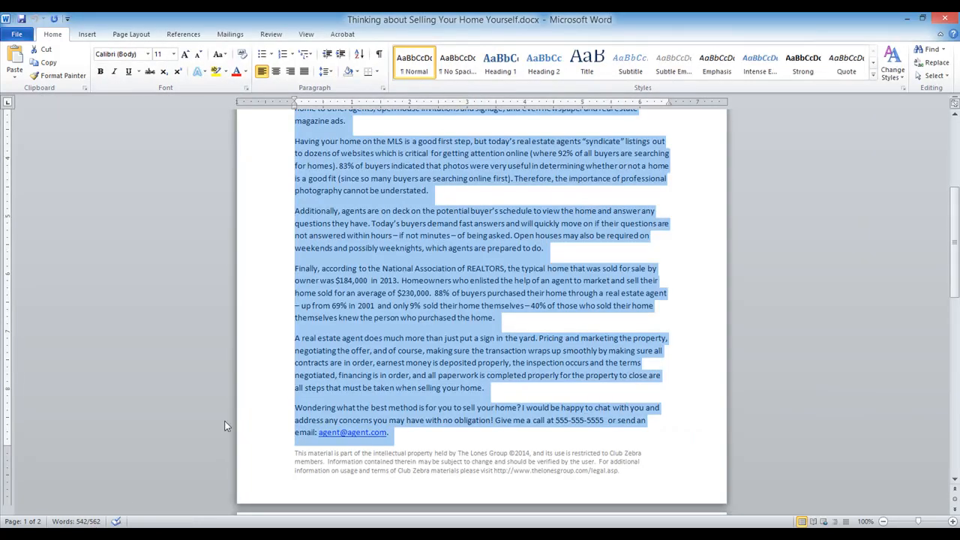
Return to the self-mailer so the full article flows across both columns
{"action": "left_click", "coordinate": [390, 293]}
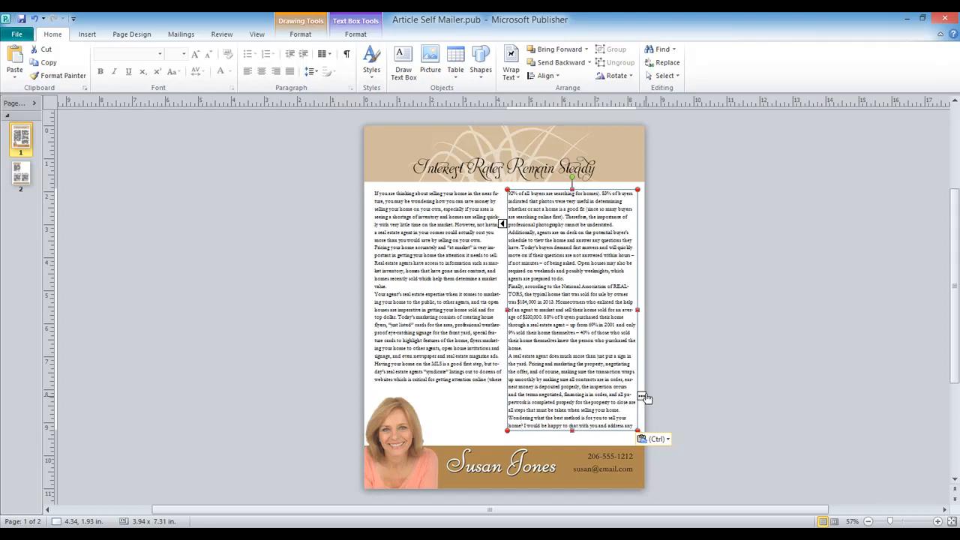
{"action": "mouse_move", "coordinate": [642, 399]}
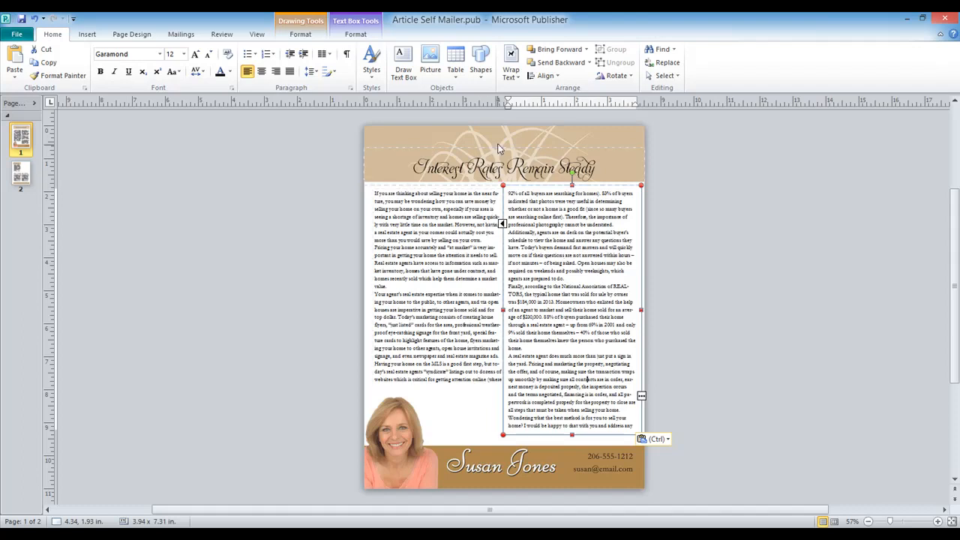
Select all article text and set Between lines spacing to 1.1 in the Paragraph dialog
{"action": "left_click", "coordinate": [663, 75]}
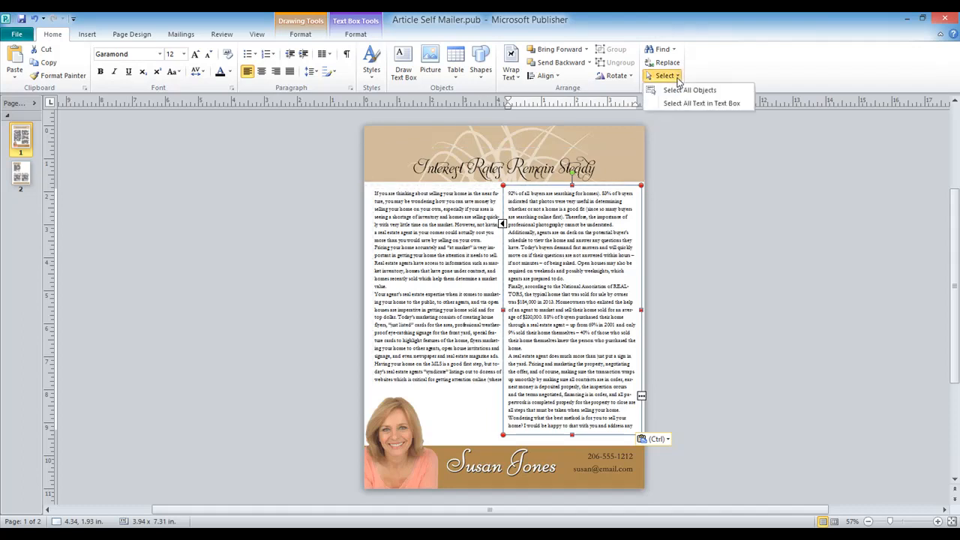
{"action": "left_click", "coordinate": [700, 102]}
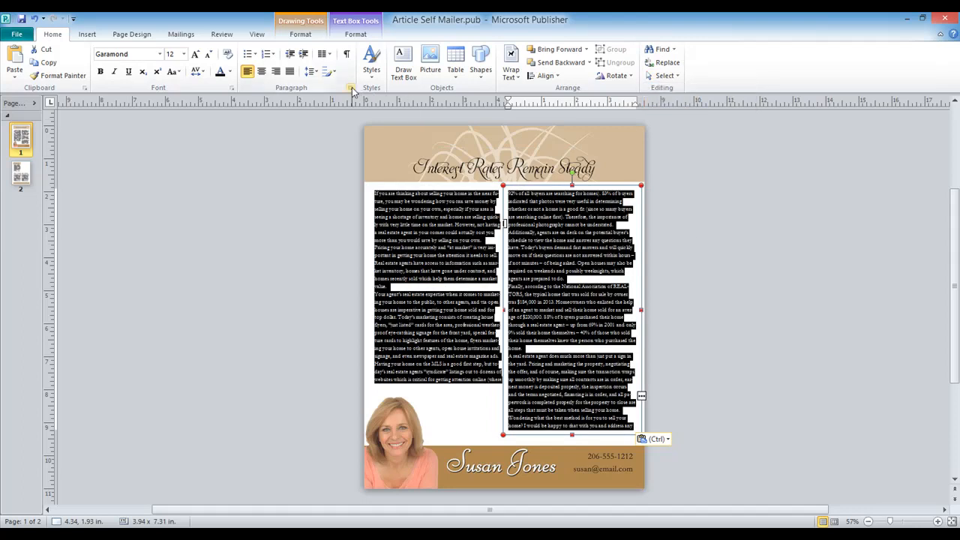
{"action": "left_click", "coordinate": [345, 87]}
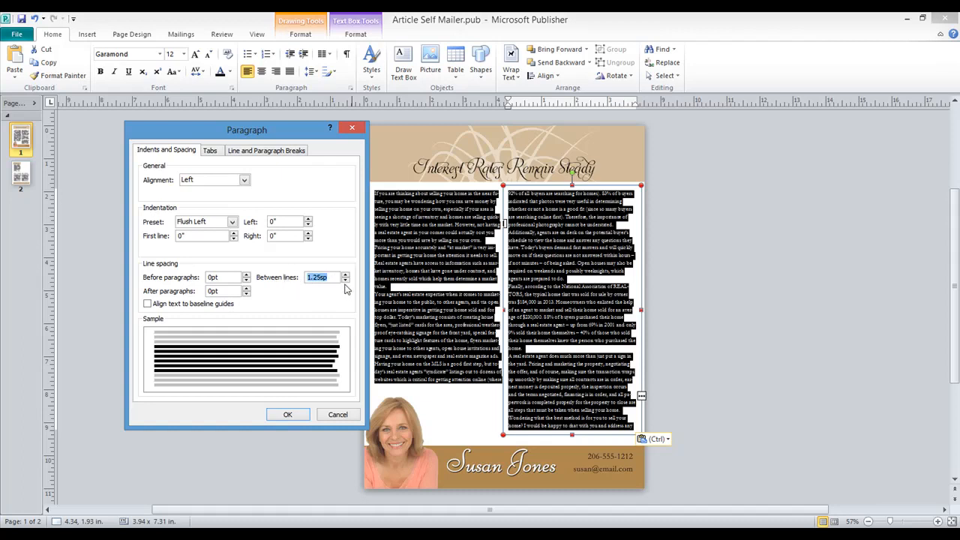
{"action": "type", "text": "1.1"}
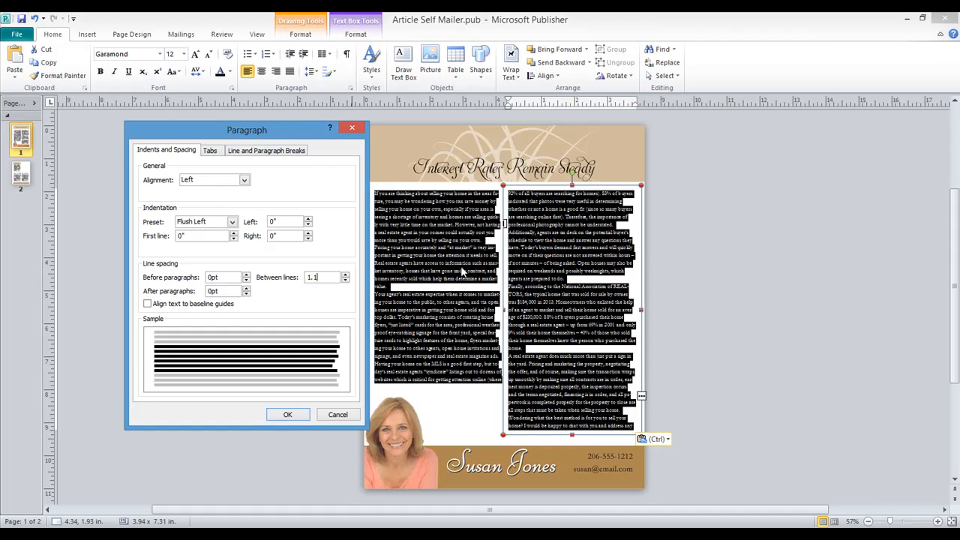
{"action": "mouse_move", "coordinate": [313, 315]}
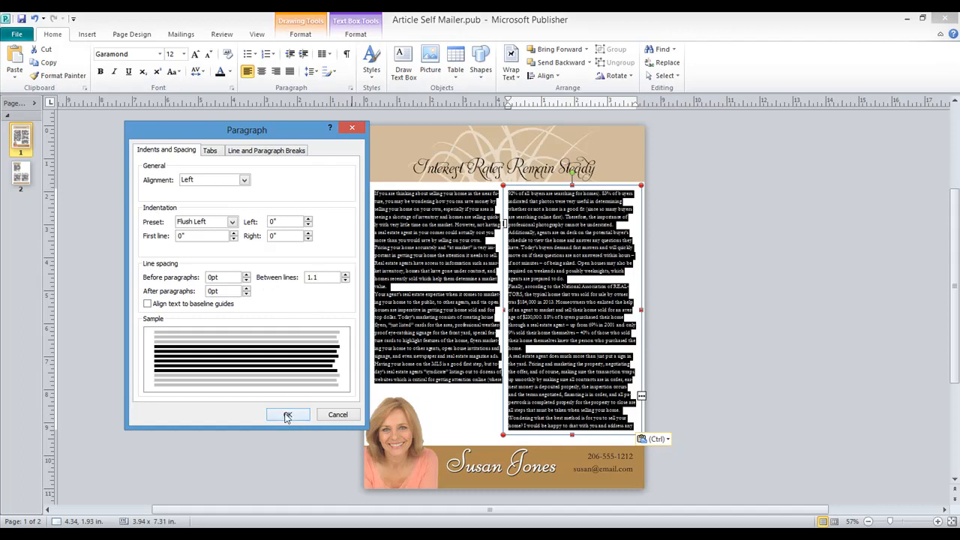
{"action": "left_click", "coordinate": [288, 414]}
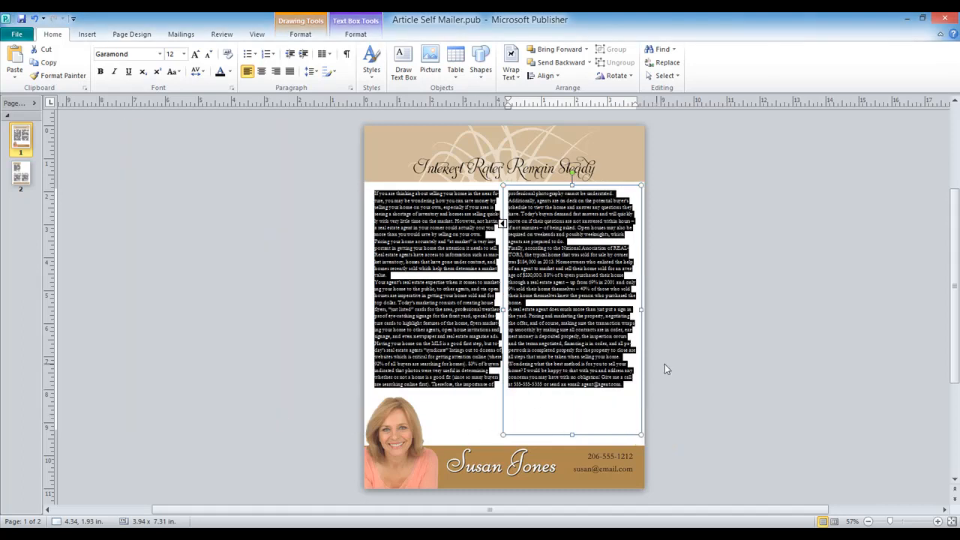
Reselect all the article text and bring up its paragraph spacing settings
{"action": "left_click", "coordinate": [654, 402]}
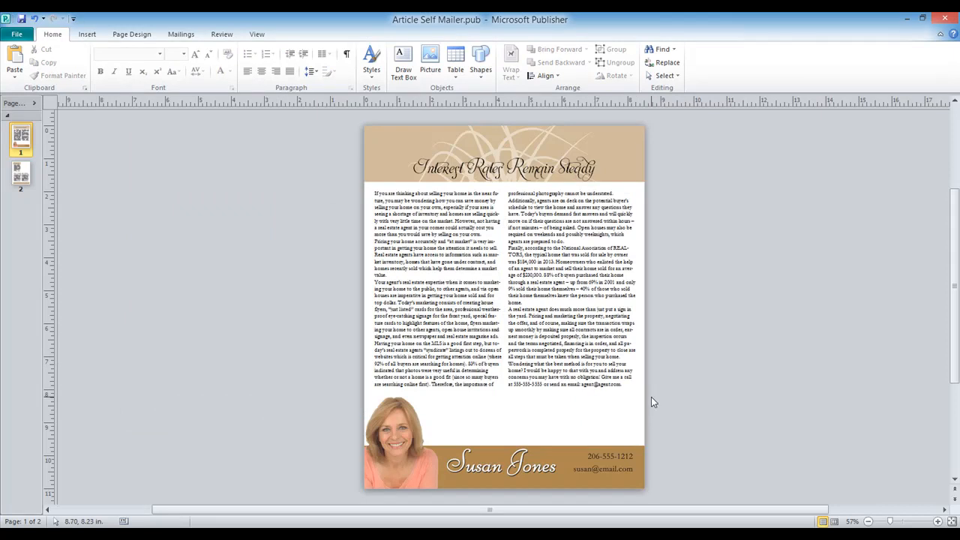
{"action": "left_click", "coordinate": [570, 323]}
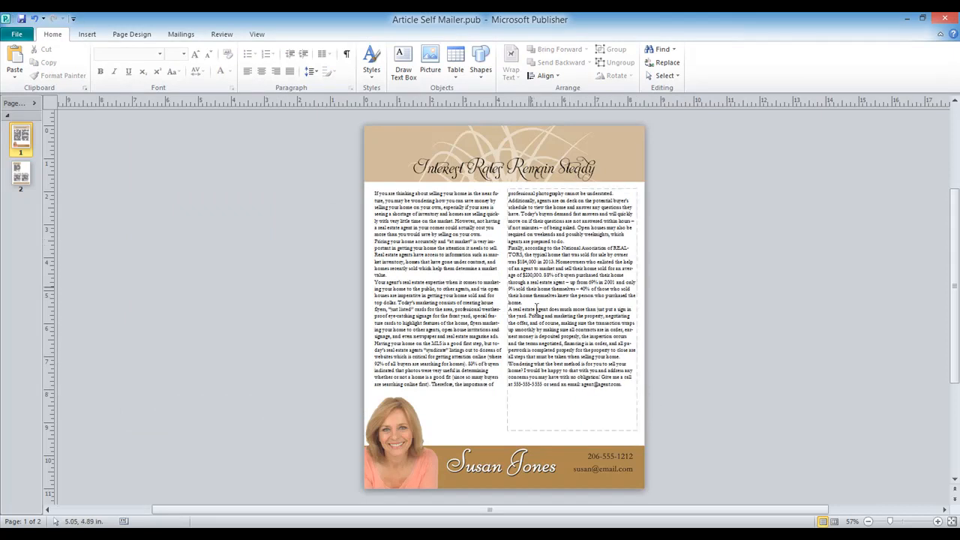
{"action": "left_click", "coordinate": [578, 308]}
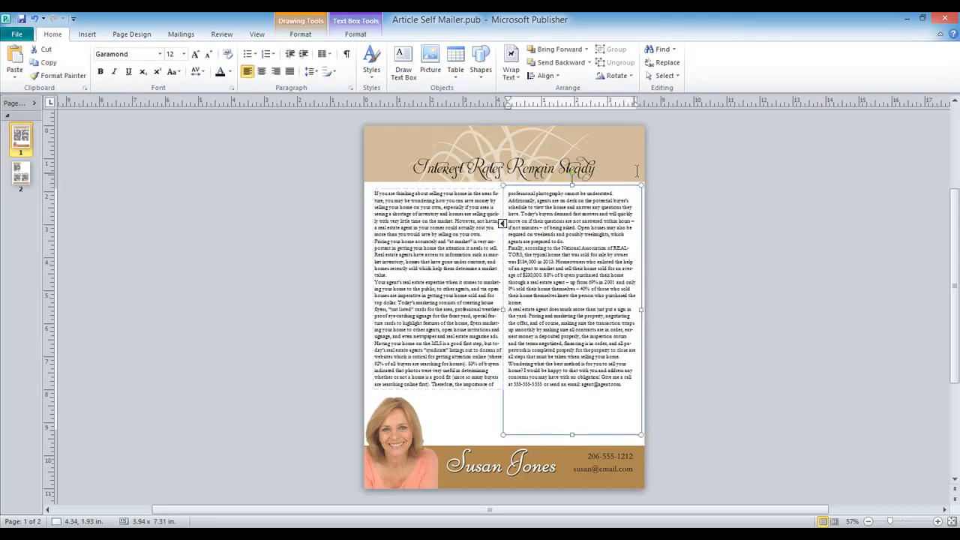
{"action": "left_click", "coordinate": [663, 75]}
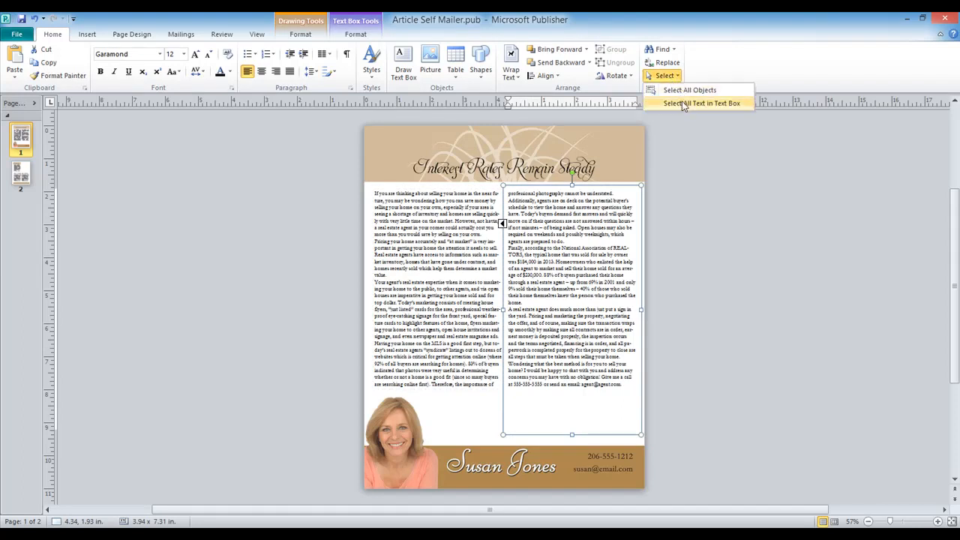
{"action": "left_click", "coordinate": [699, 102]}
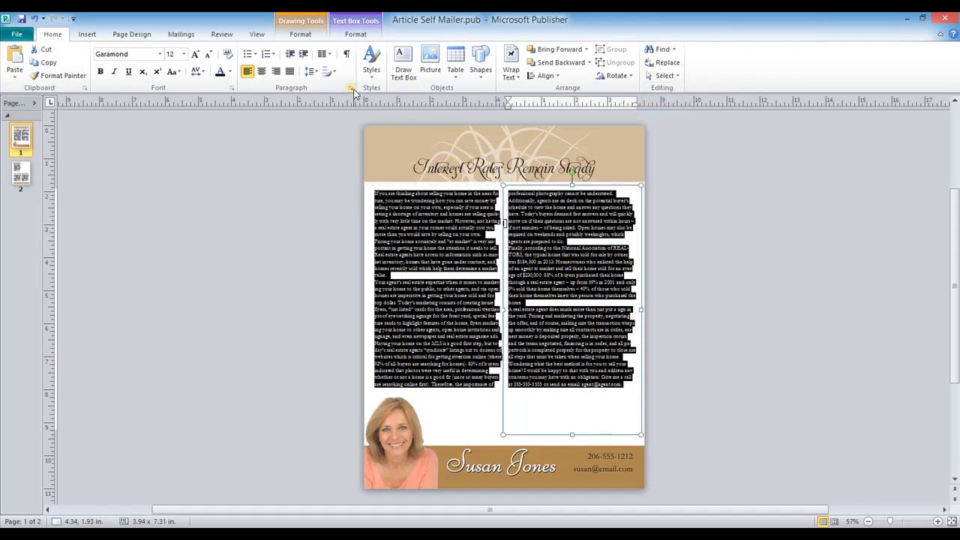
{"action": "left_click", "coordinate": [345, 87]}
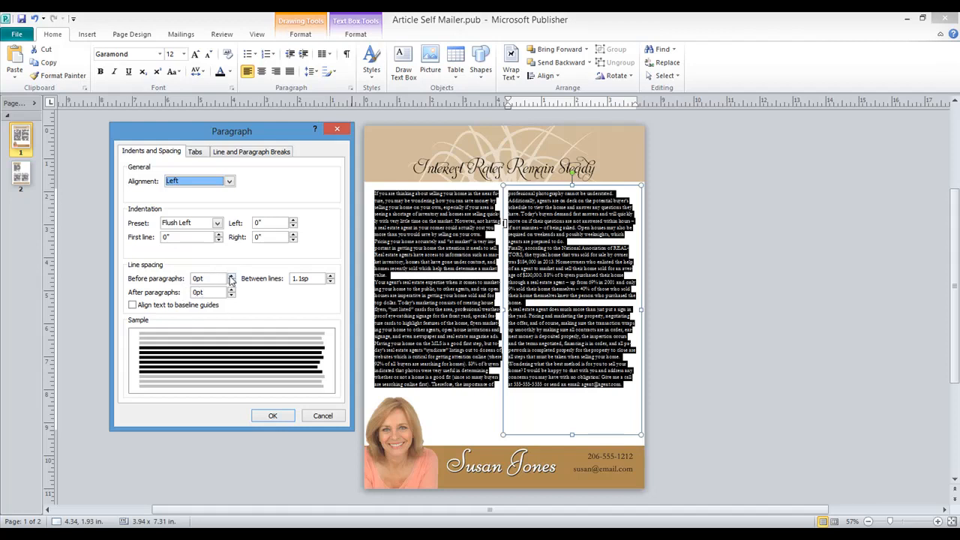
Raise the Before paragraphs spacing, apply it, then reopen and apply a larger value
{"action": "left_click", "coordinate": [231, 274]}
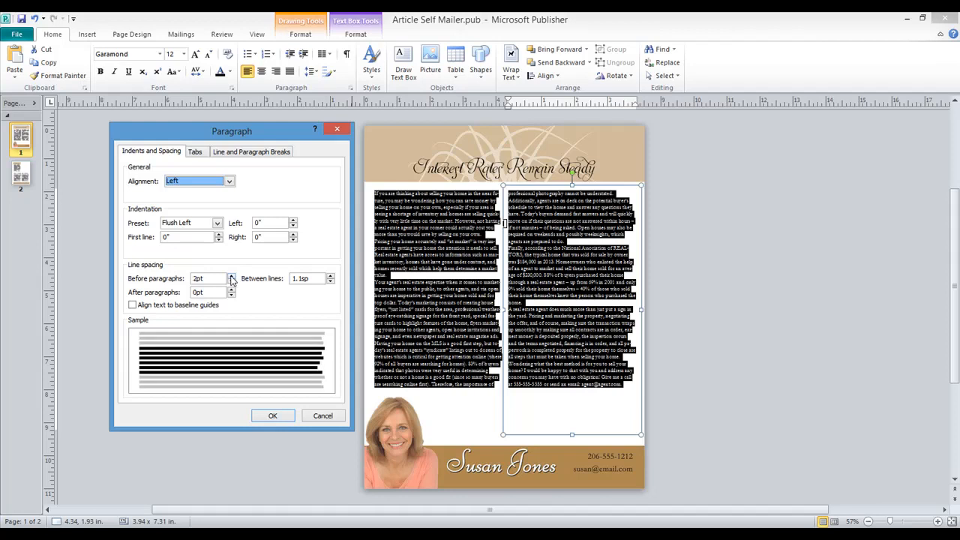
{"action": "left_click", "coordinate": [231, 275]}
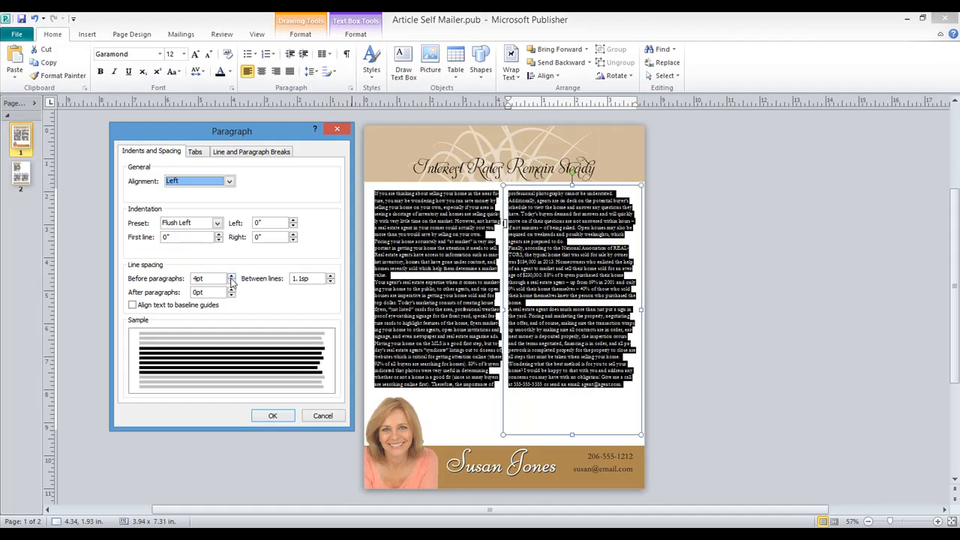
{"action": "left_click", "coordinate": [231, 282]}
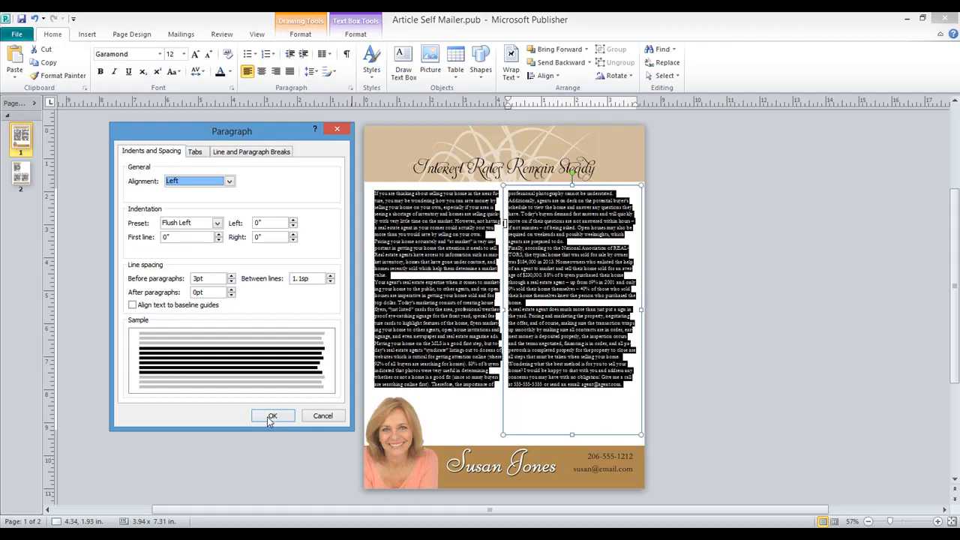
{"action": "left_click", "coordinate": [273, 416]}
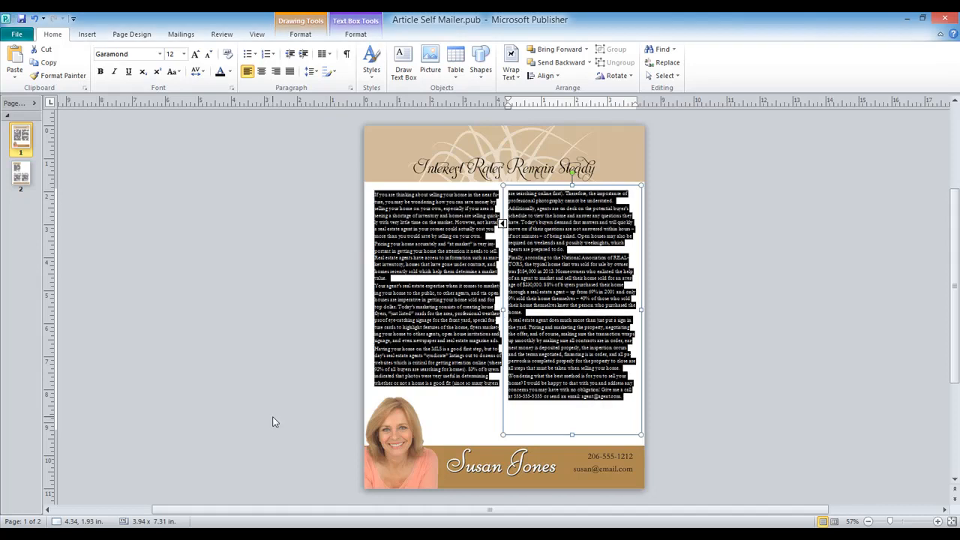
{"action": "left_click", "coordinate": [570, 360]}
{"action": "type", "text": "6"}
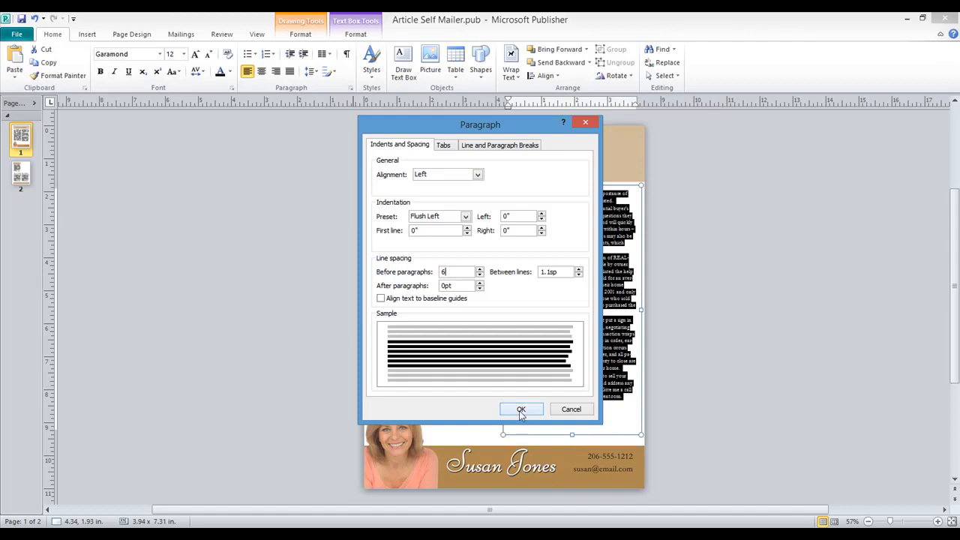
{"action": "left_click", "coordinate": [521, 408]}
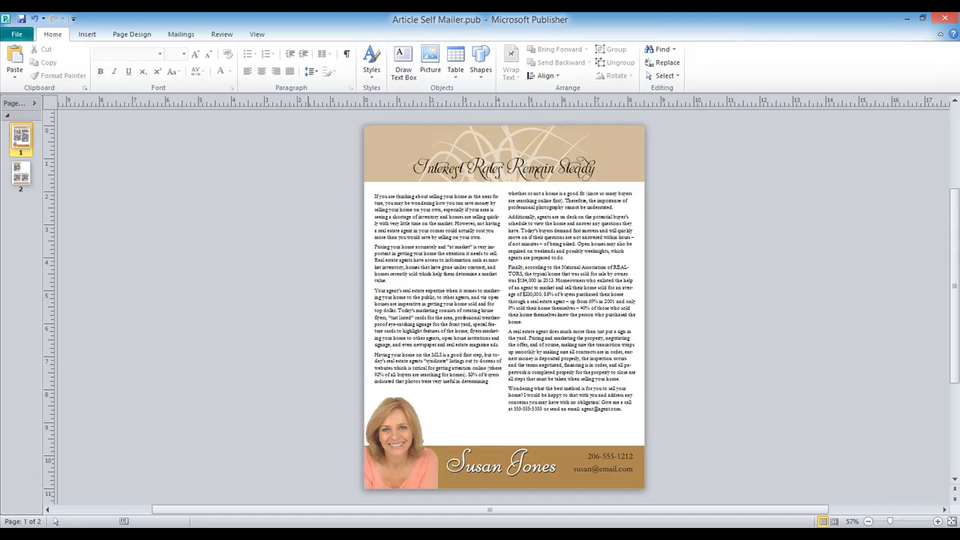
{"action": "mouse_move", "coordinate": [126, 516]}
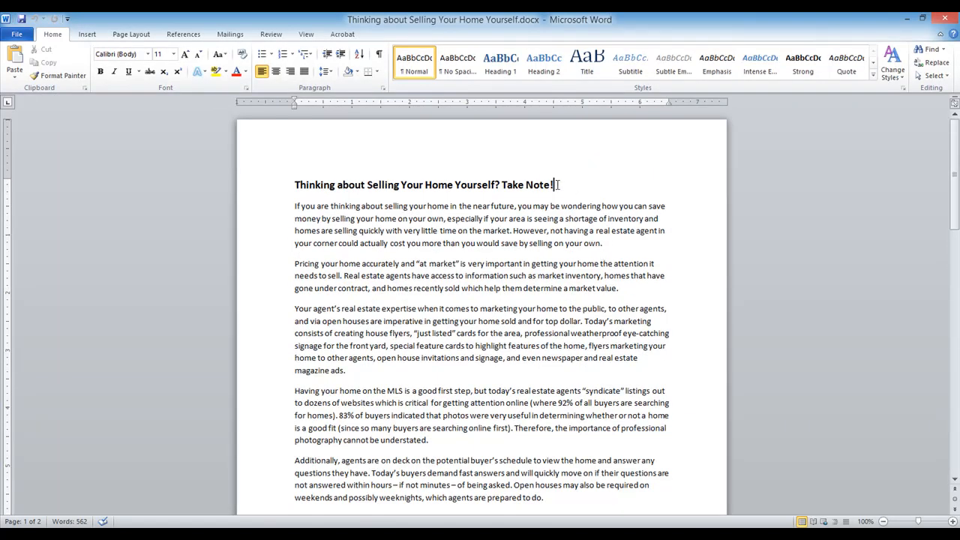
Paste 'Thinking about Selling Your Home Yourself?' into the banner headline and deselect it
{"action": "triple_click", "coordinate": [423, 184]}
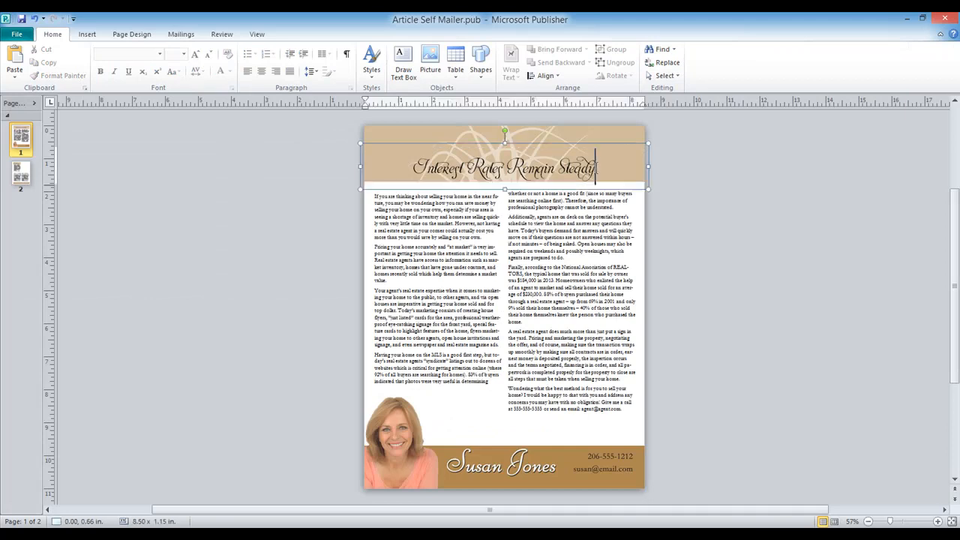
{"action": "left_click", "coordinate": [502, 165]}
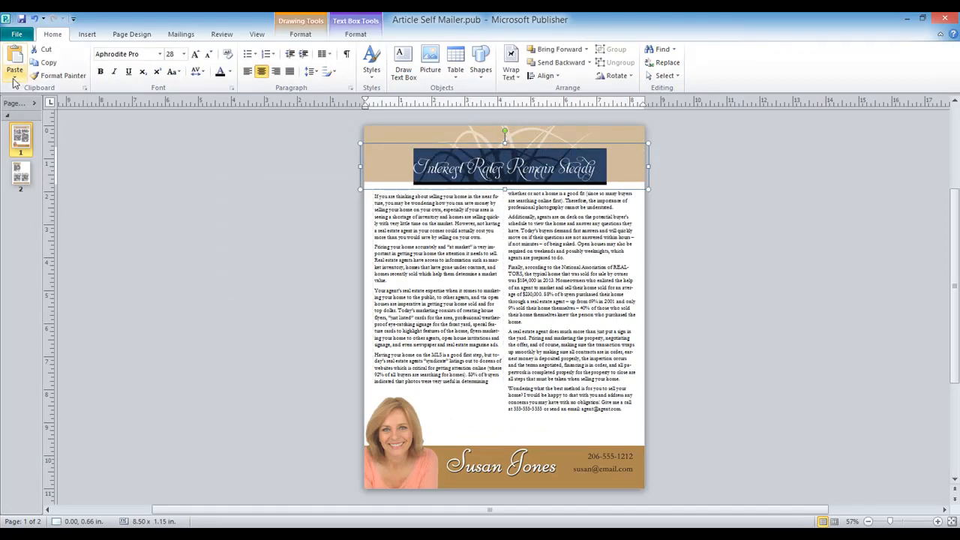
{"action": "left_click", "coordinate": [12, 61]}
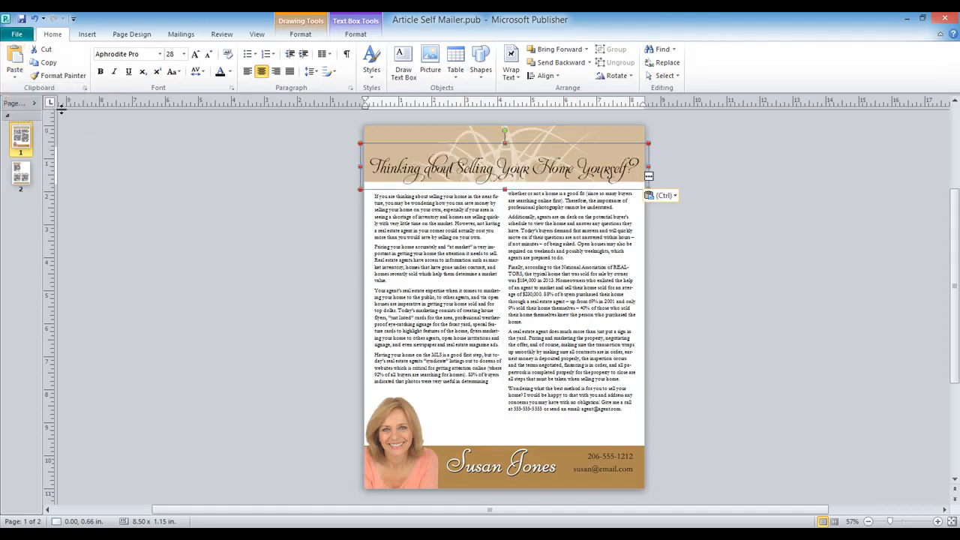
{"action": "left_click", "coordinate": [372, 420]}
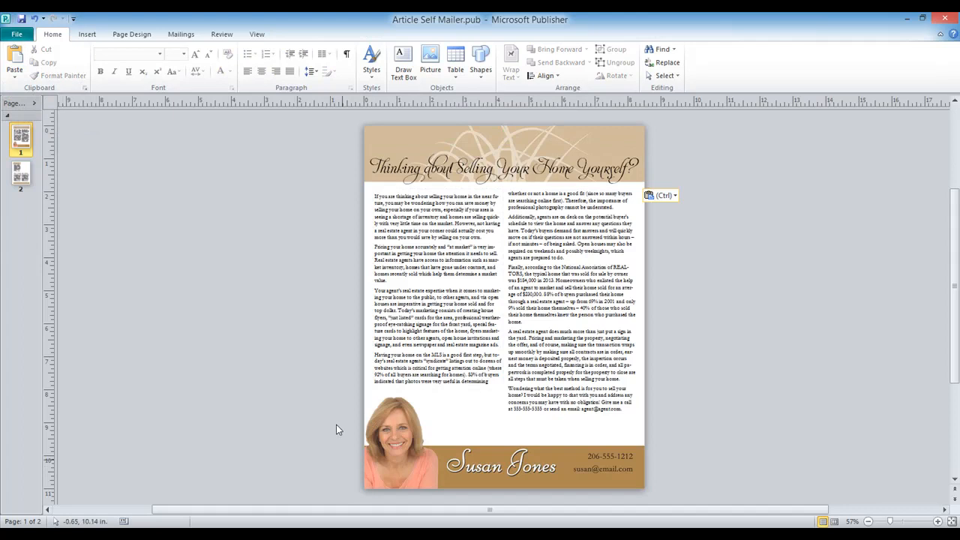
{"action": "left_click", "coordinate": [502, 164]}
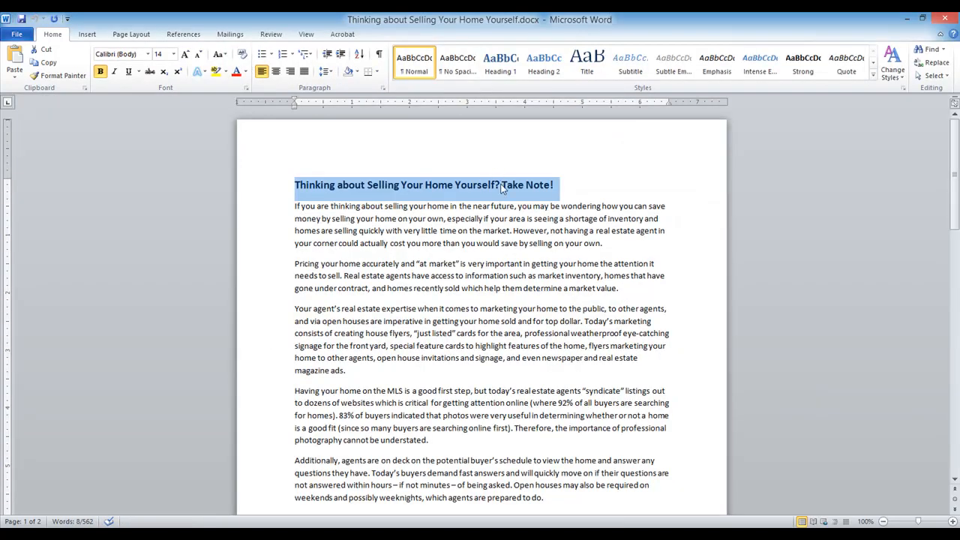
{"action": "mouse_move", "coordinate": [540, 194]}
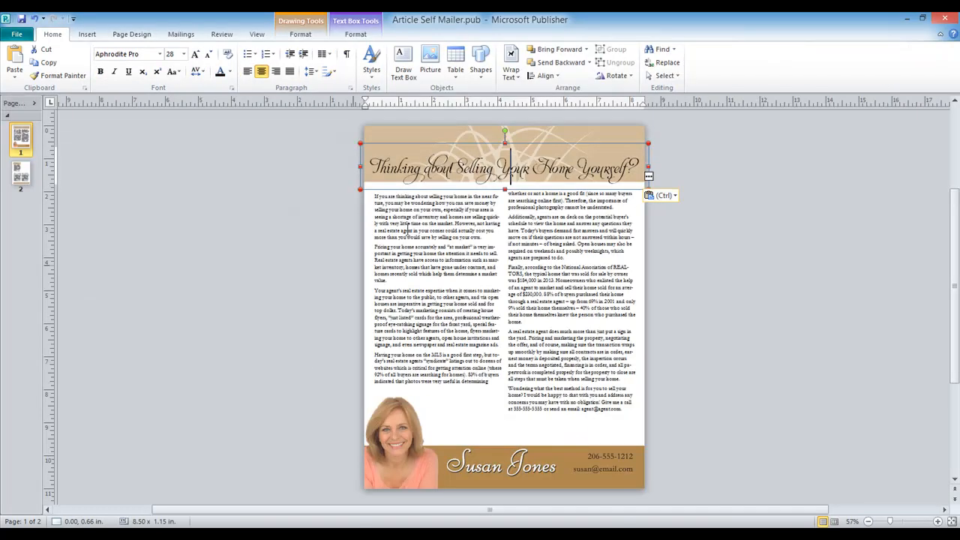
Select the banner title text to reduce its font size from 28 to 24
{"action": "left_click", "coordinate": [665, 75]}
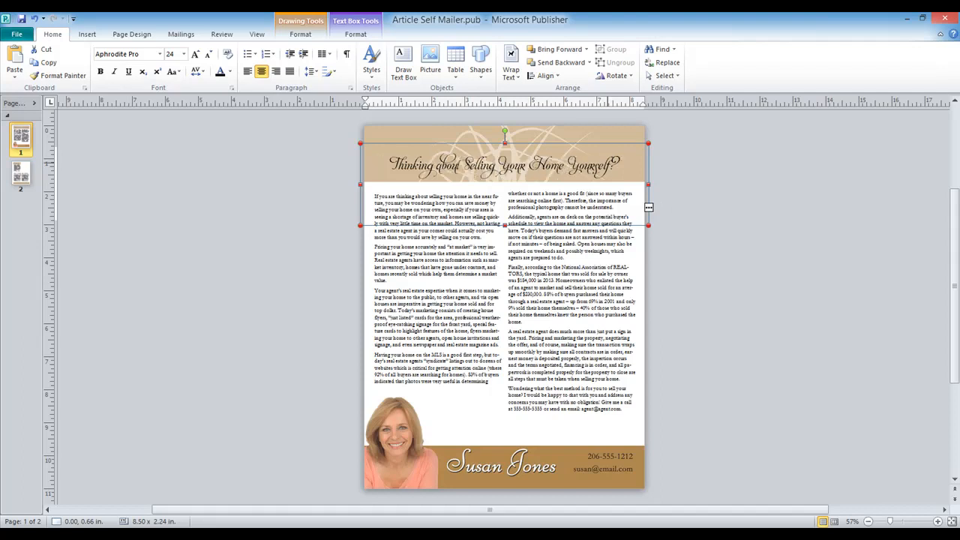
{"action": "mouse_move", "coordinate": [532, 180]}
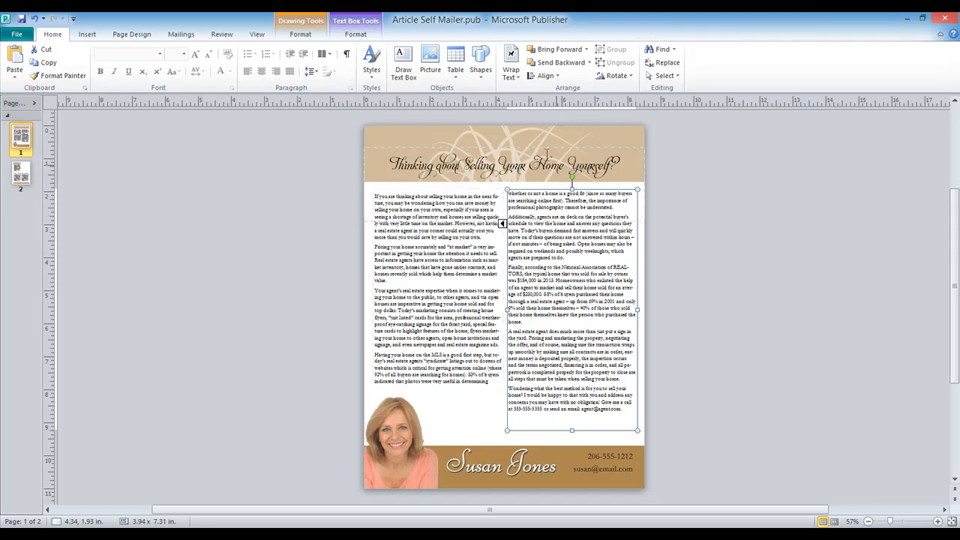
{"action": "mouse_move", "coordinate": [510, 63]}
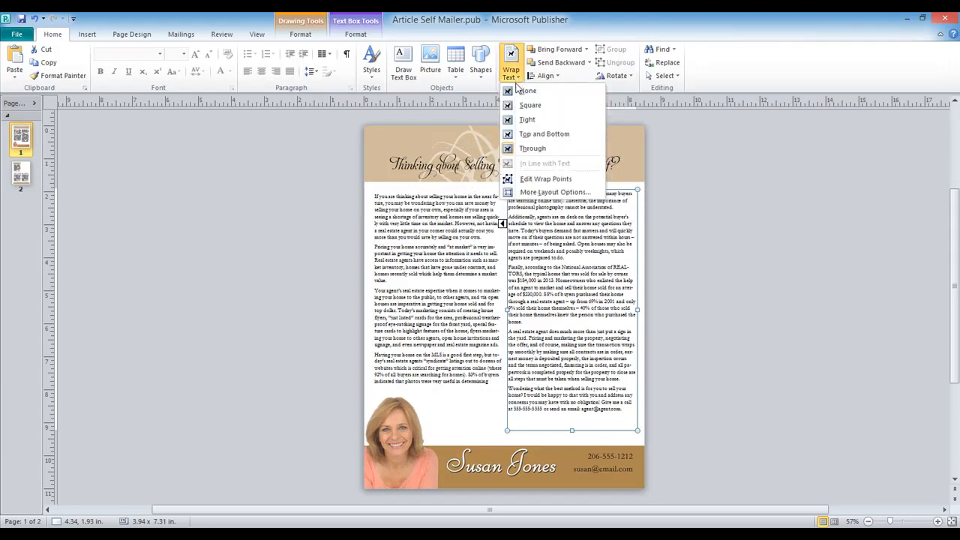
{"action": "mouse_move", "coordinate": [528, 120]}
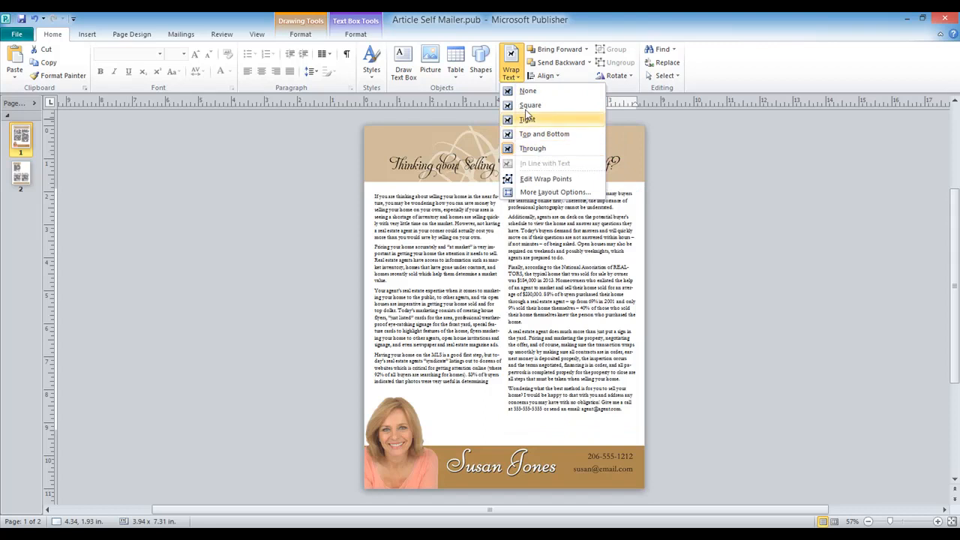
Try Tight wrapping on the right column, then set Wrap Text to None and select the title box
{"action": "left_click", "coordinate": [525, 120]}
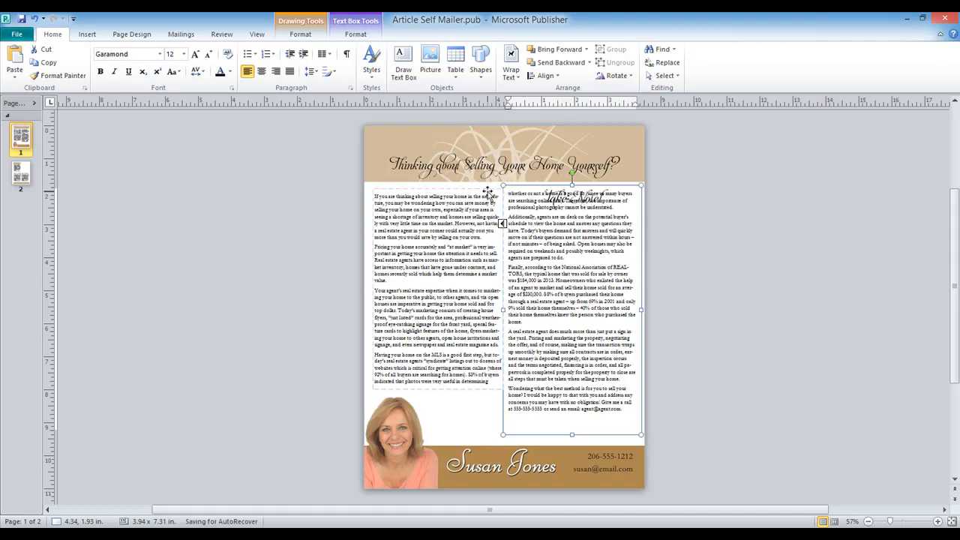
{"action": "left_click", "coordinate": [510, 57]}
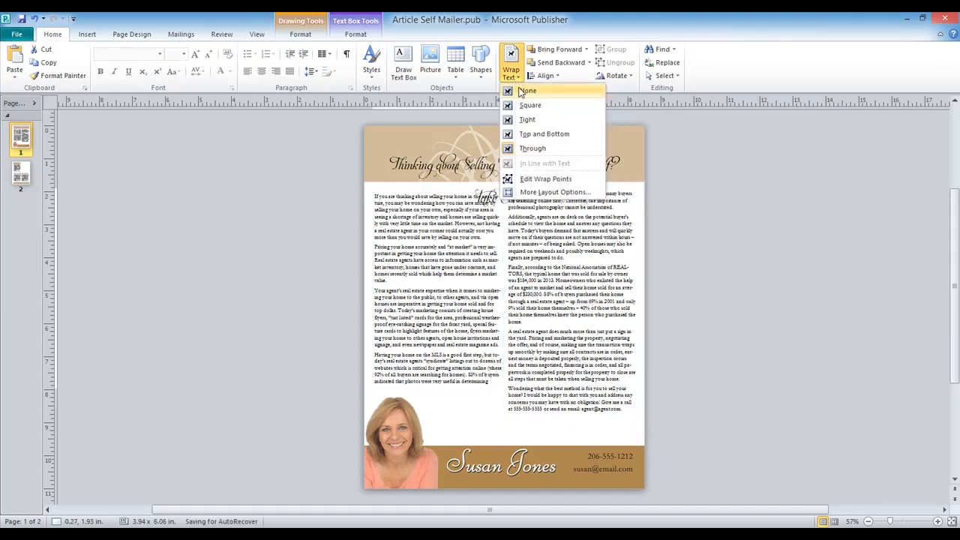
{"action": "left_click", "coordinate": [519, 92]}
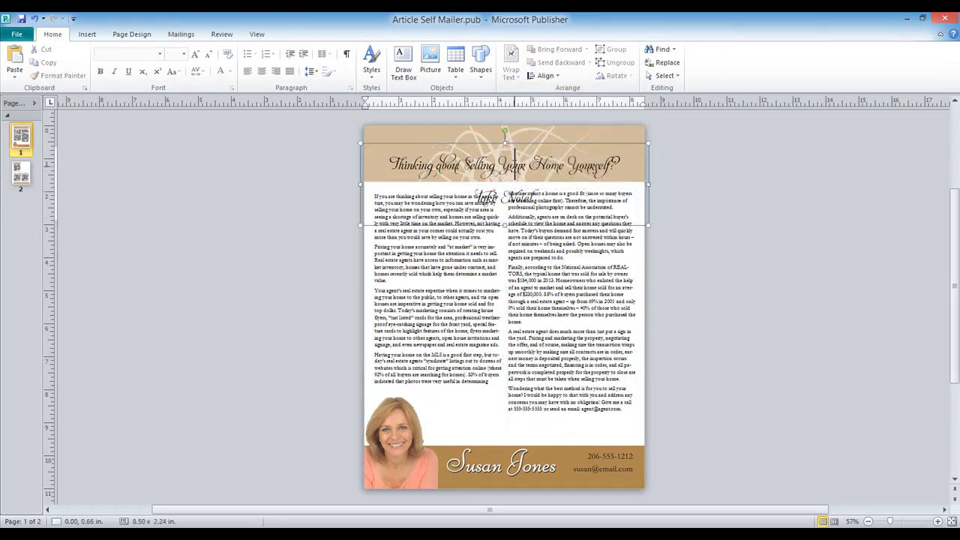
{"action": "left_click", "coordinate": [504, 162]}
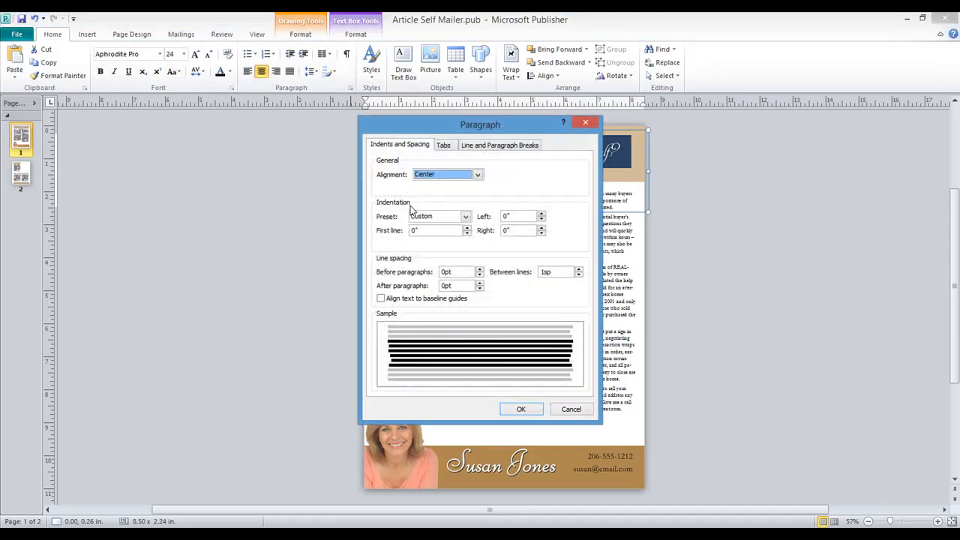
Apply 0.8sp line spacing to the two-line title so 'Take Note!' fits in the top band
{"action": "left_click_drag", "start_coordinate": [480, 125], "coordinate": [402, 131]}
{"action": "type", "text": ".8"}
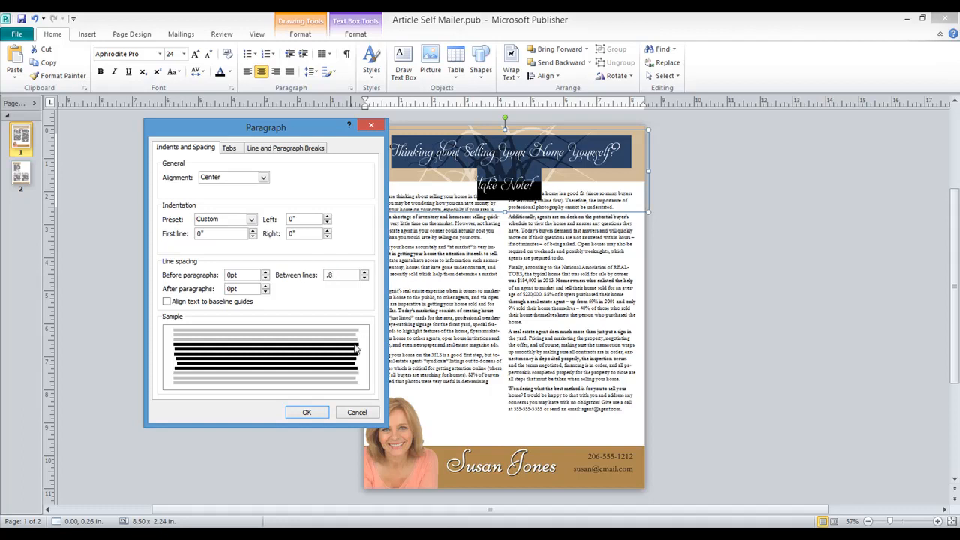
{"action": "left_click", "coordinate": [306, 411]}
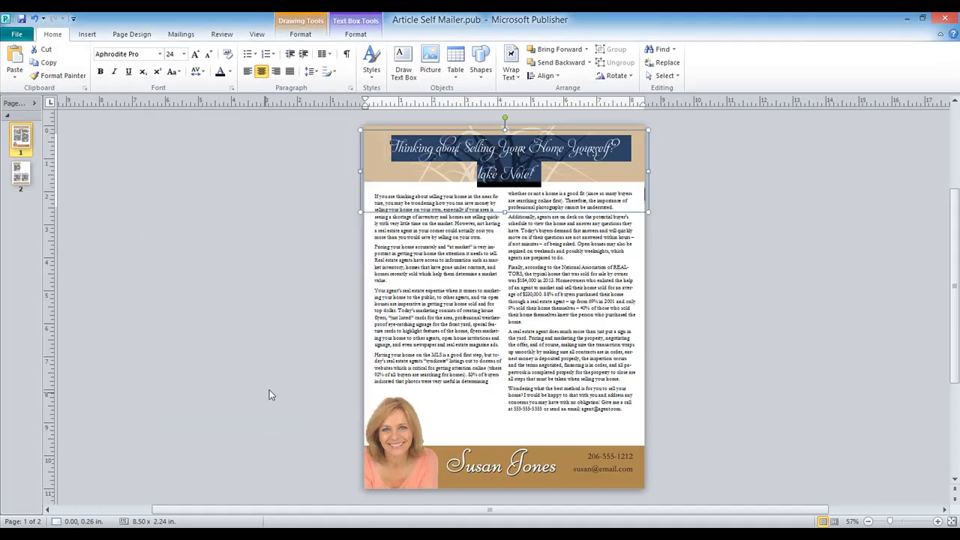
{"action": "left_click", "coordinate": [735, 309]}
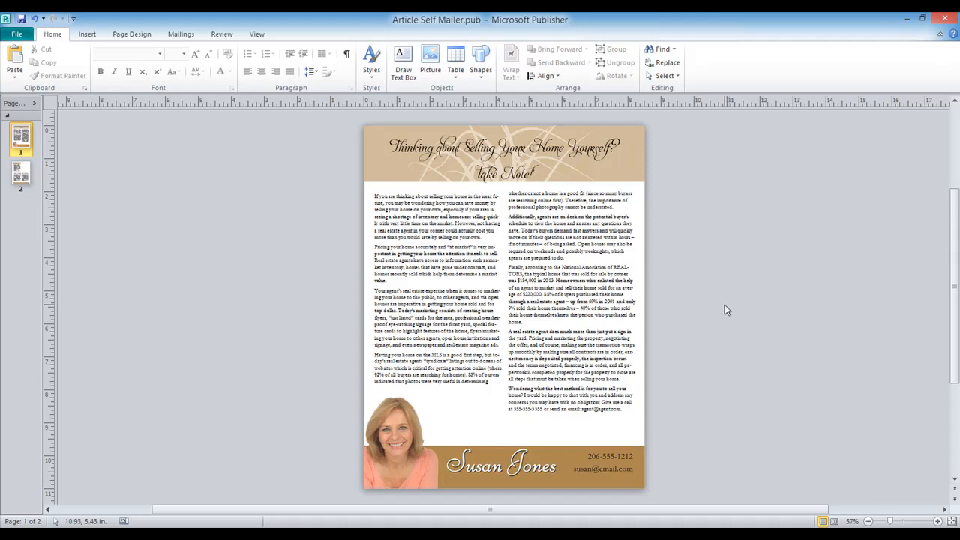
{"action": "left_click", "coordinate": [577, 315]}
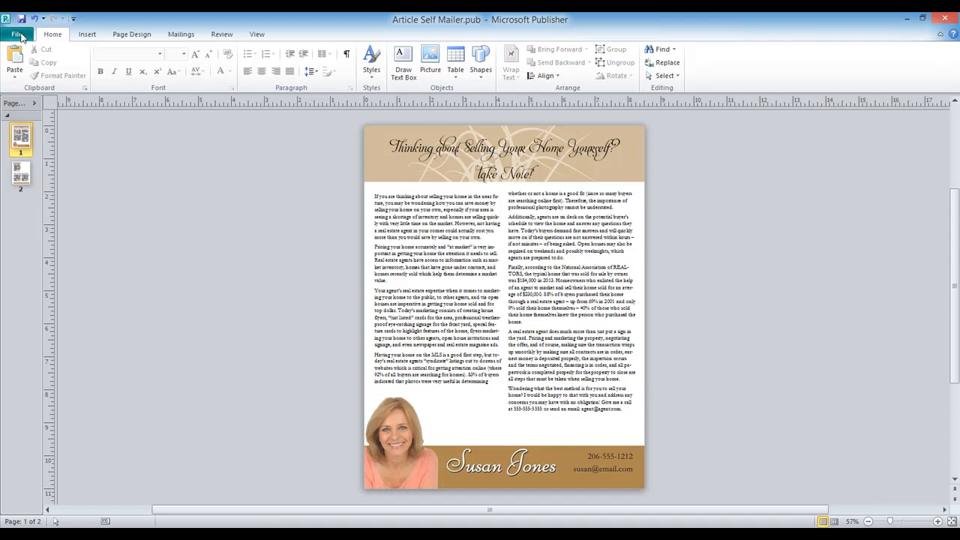
Export the self-mailer via Save As in PDF (*.pdf) format as 'Article Self Mailer'
{"action": "left_click", "coordinate": [17, 33]}
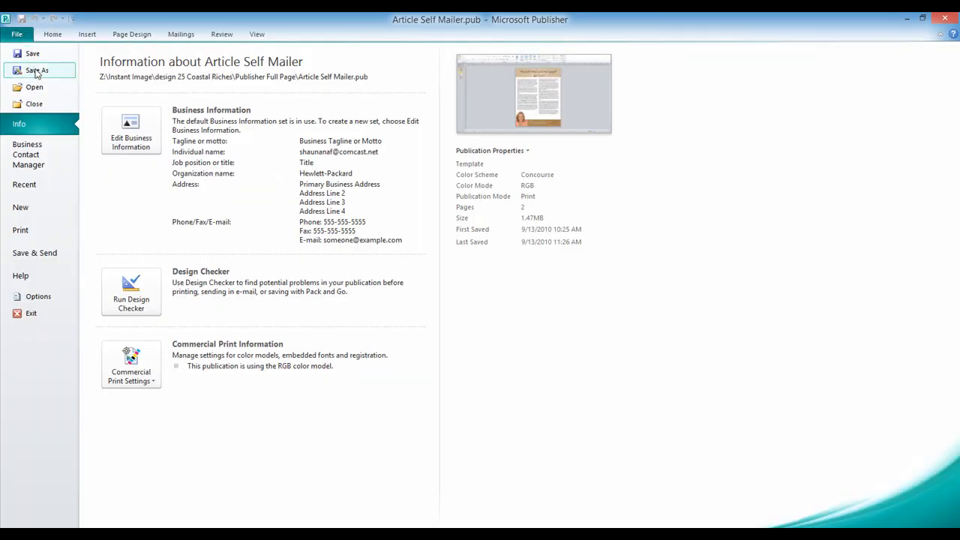
{"action": "left_click", "coordinate": [36, 69]}
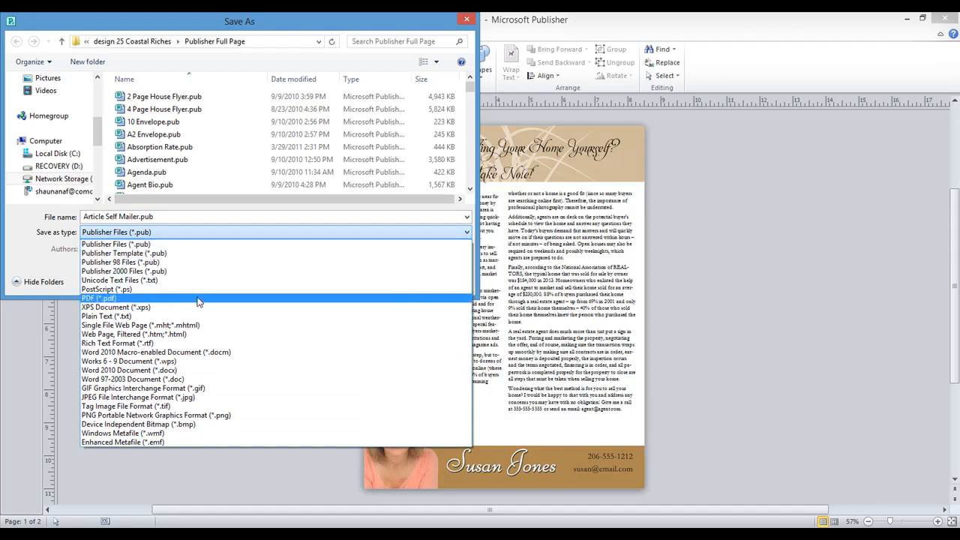
{"action": "mouse_move", "coordinate": [210, 301]}
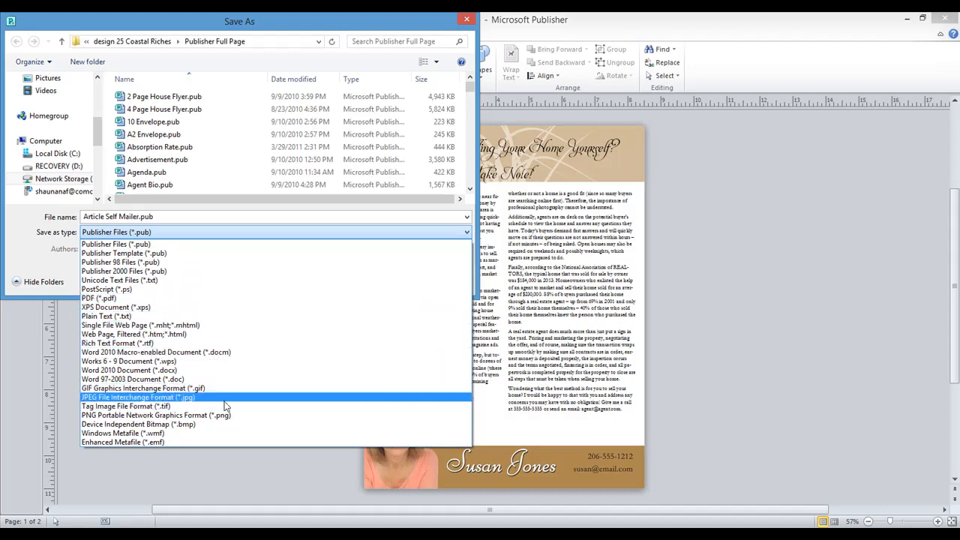
{"action": "mouse_move", "coordinate": [181, 297]}
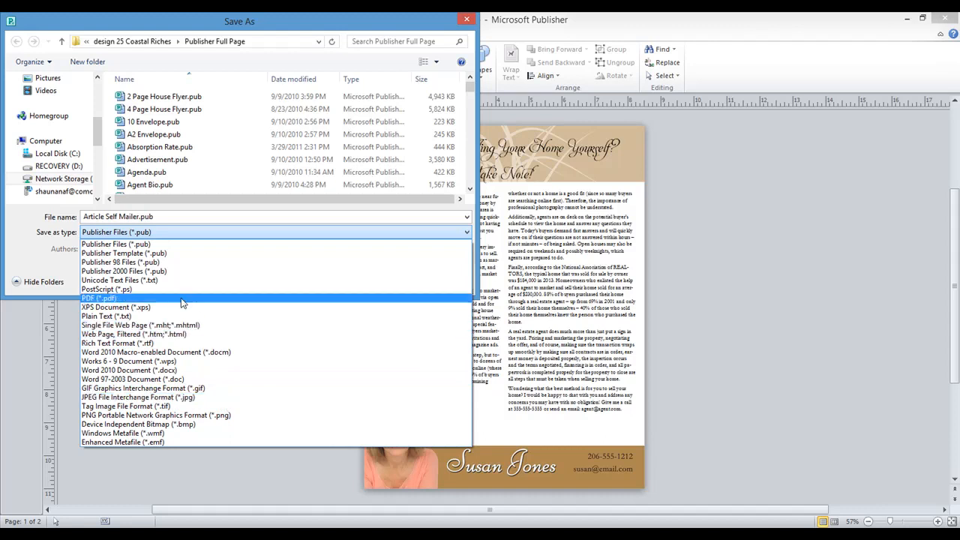
{"action": "left_click", "coordinate": [89, 294]}
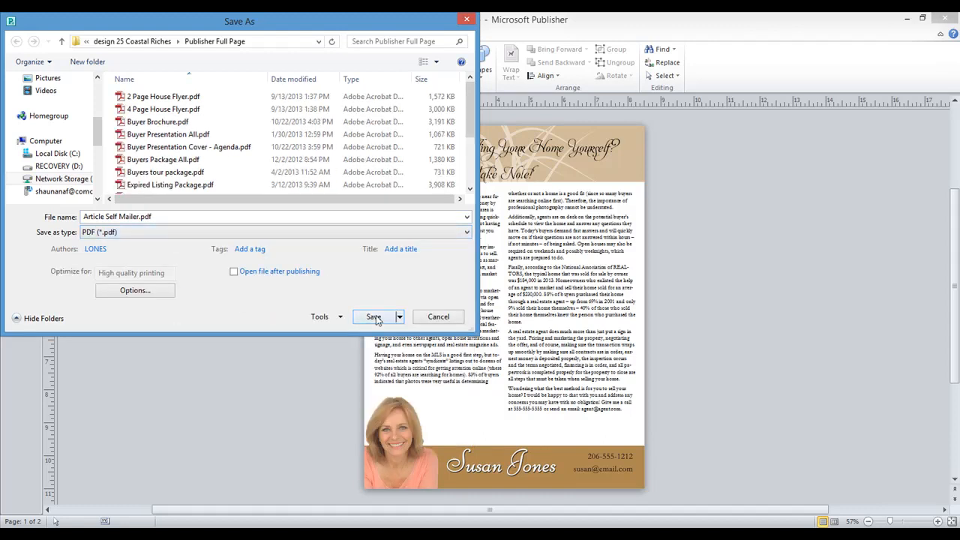
{"action": "left_click", "coordinate": [372, 317]}
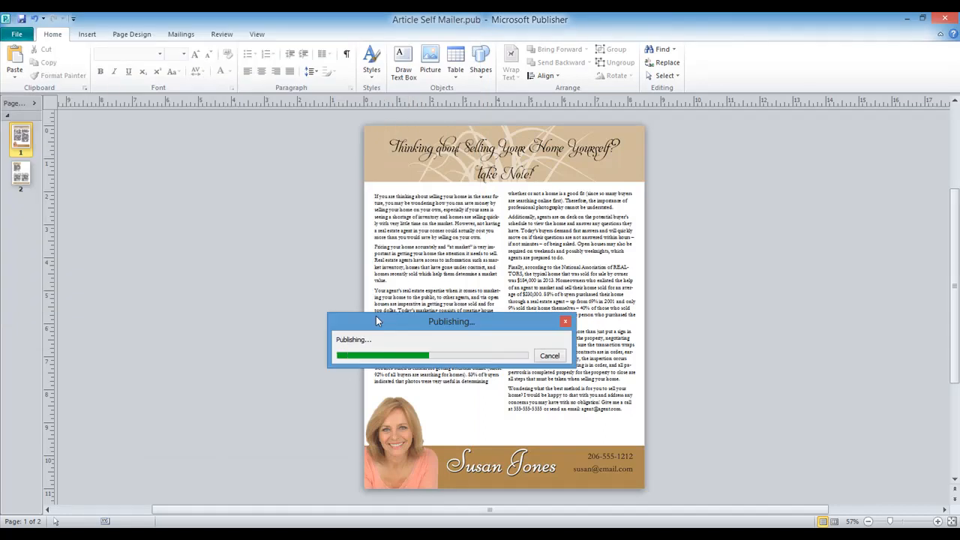